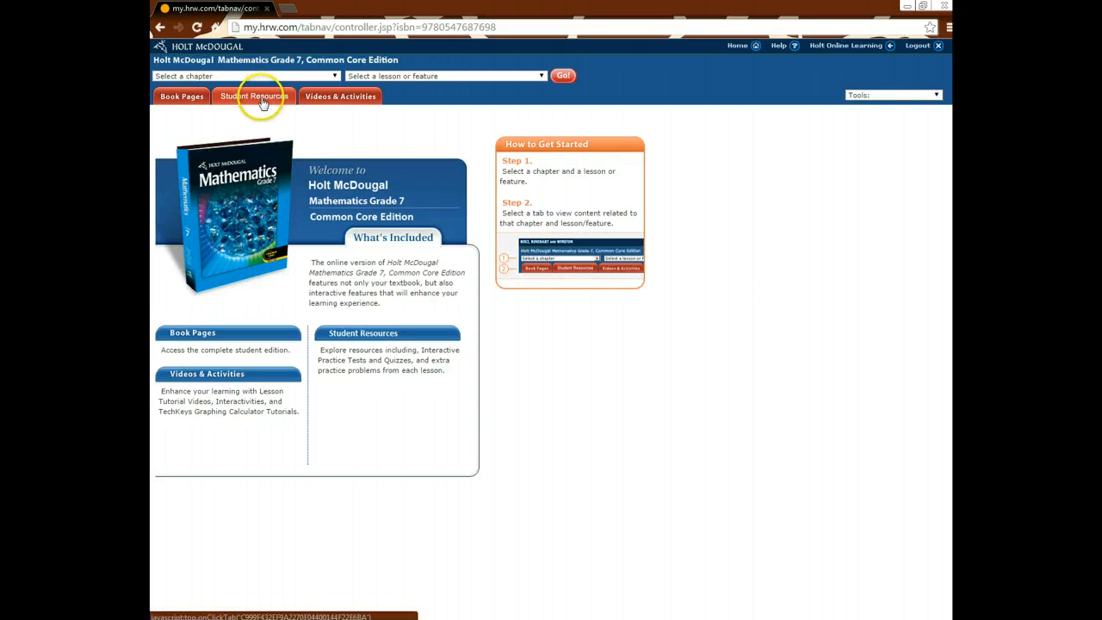
Show the Student Resources tab listing Chapter 1 chapter resources and five lessons
left_click(253, 95)
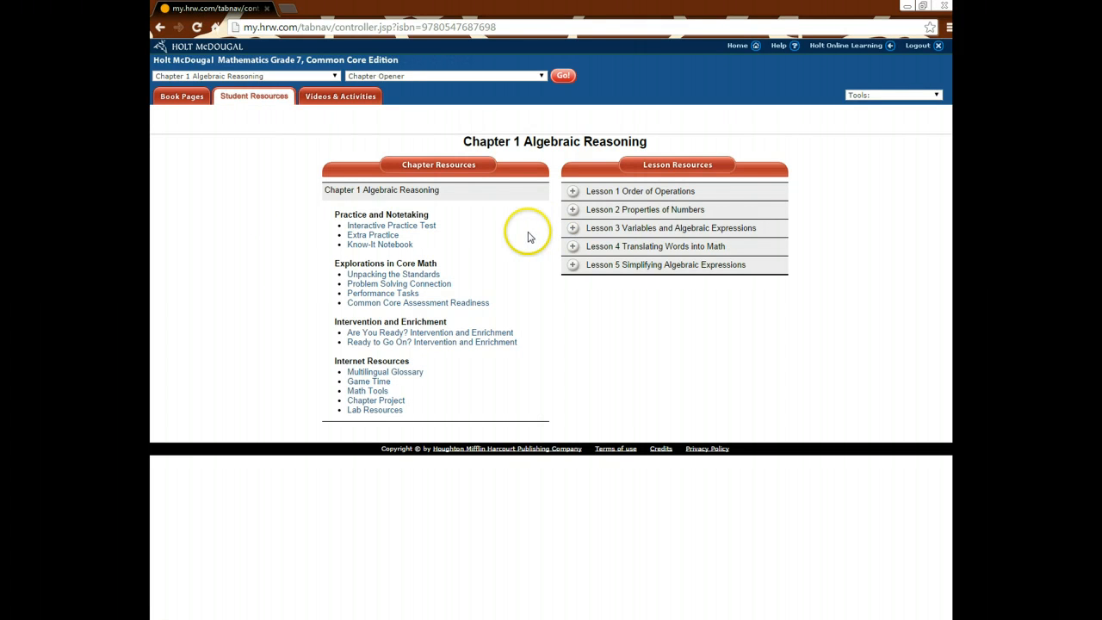
mouse_move(308, 192)
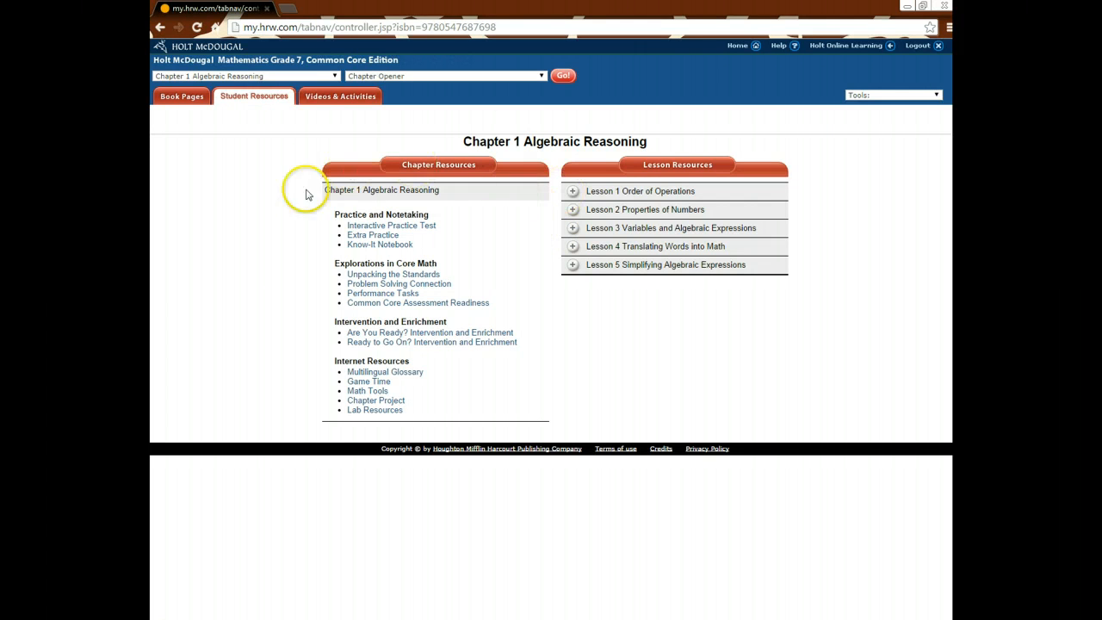
mouse_move(205, 276)
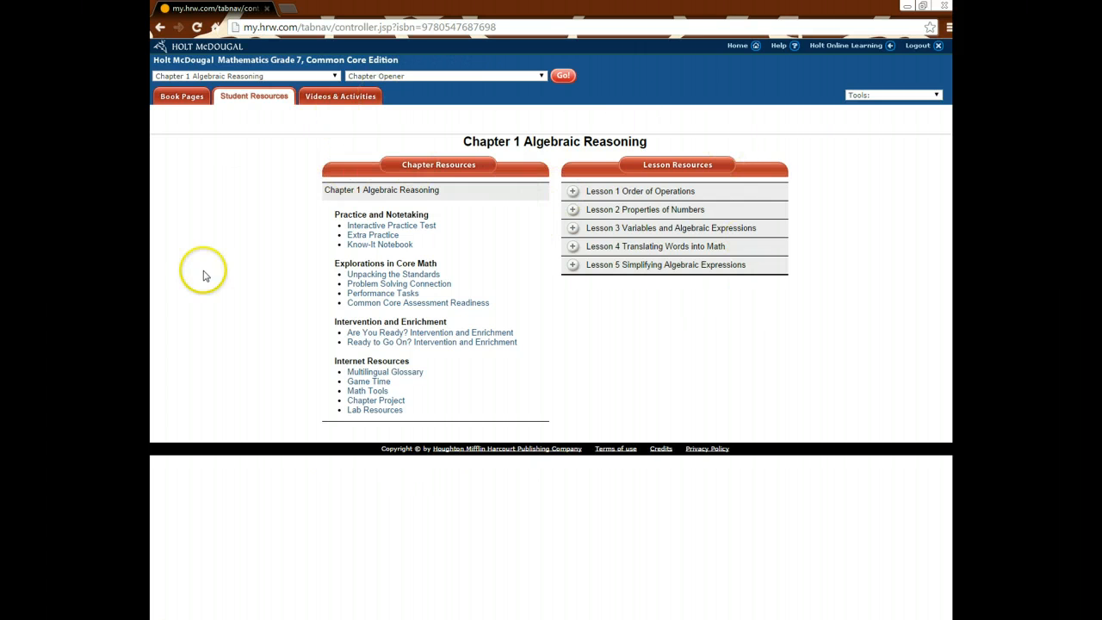
mouse_move(218, 400)
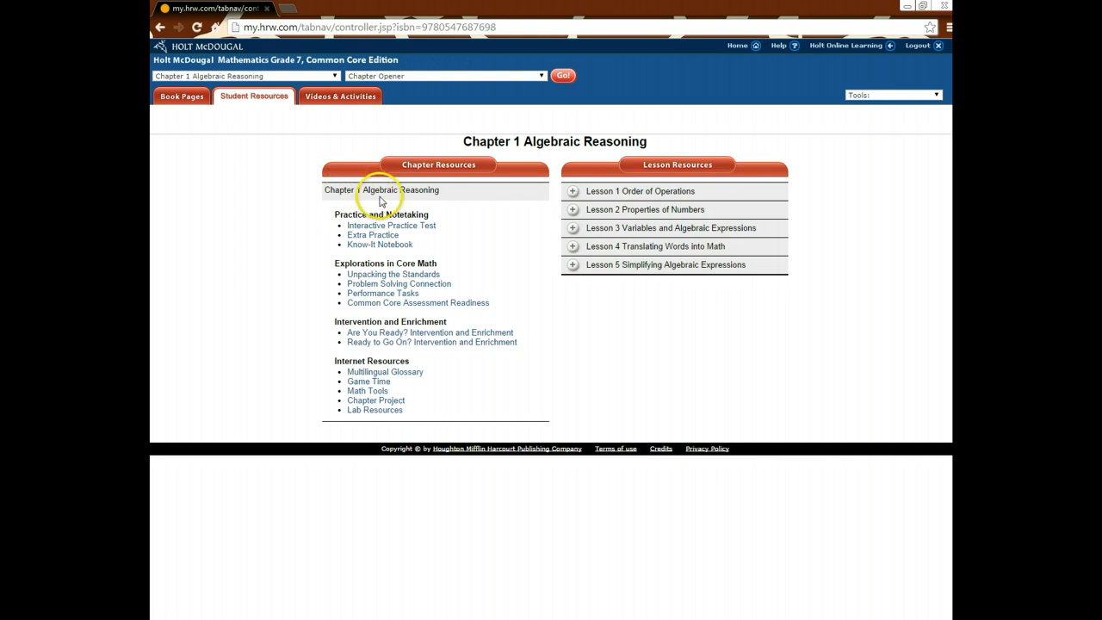
mouse_move(542, 320)
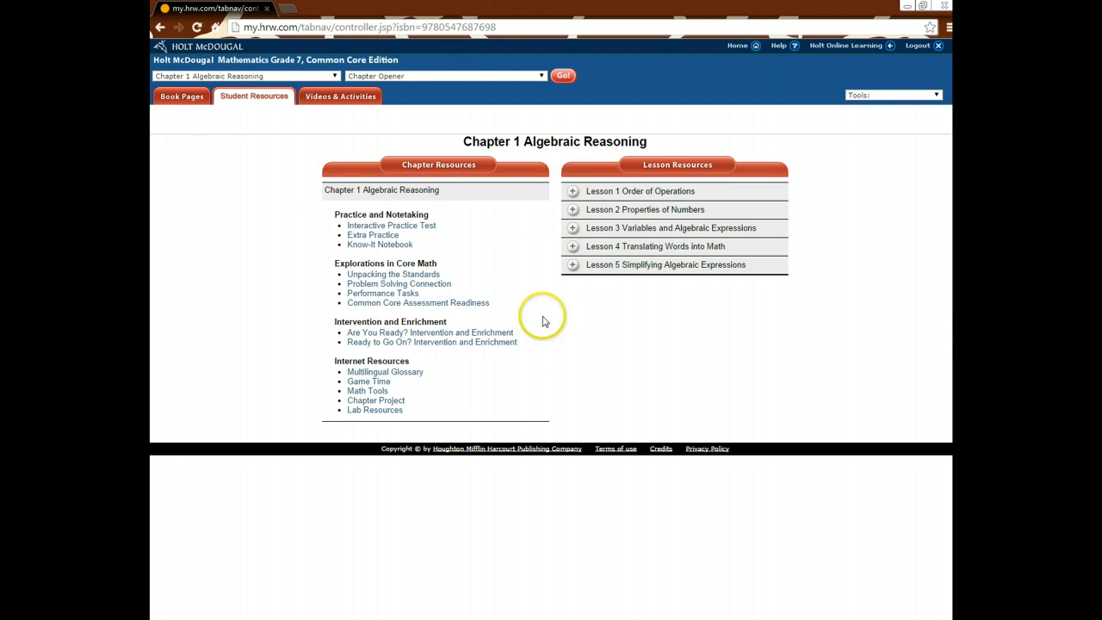
mouse_move(480, 432)
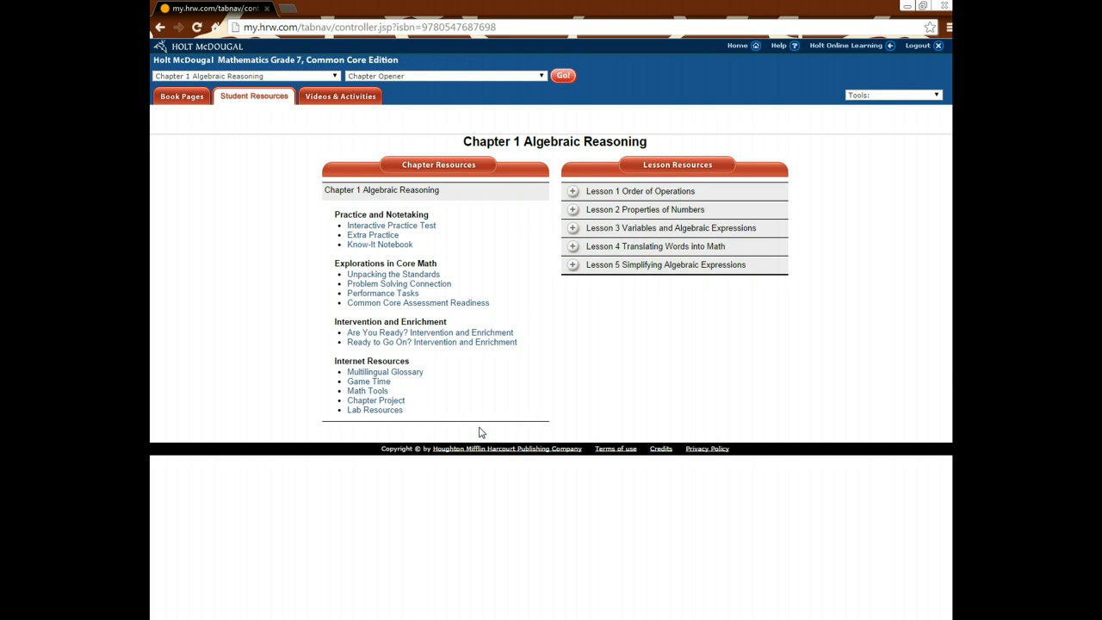
mouse_move(542, 281)
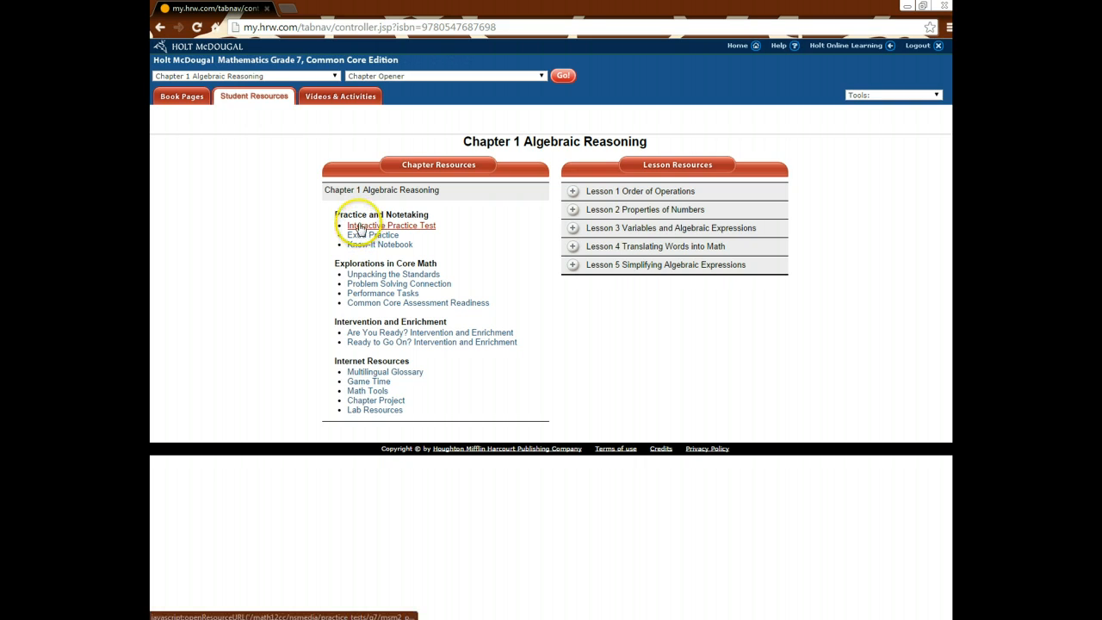
left_click(392, 225)
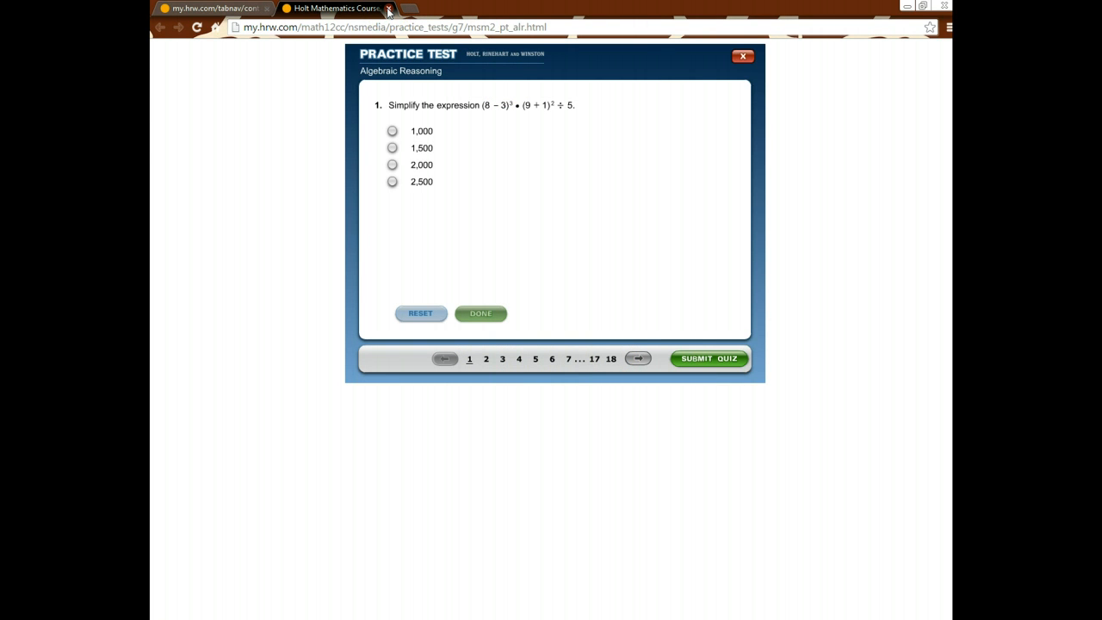
left_click(388, 8)
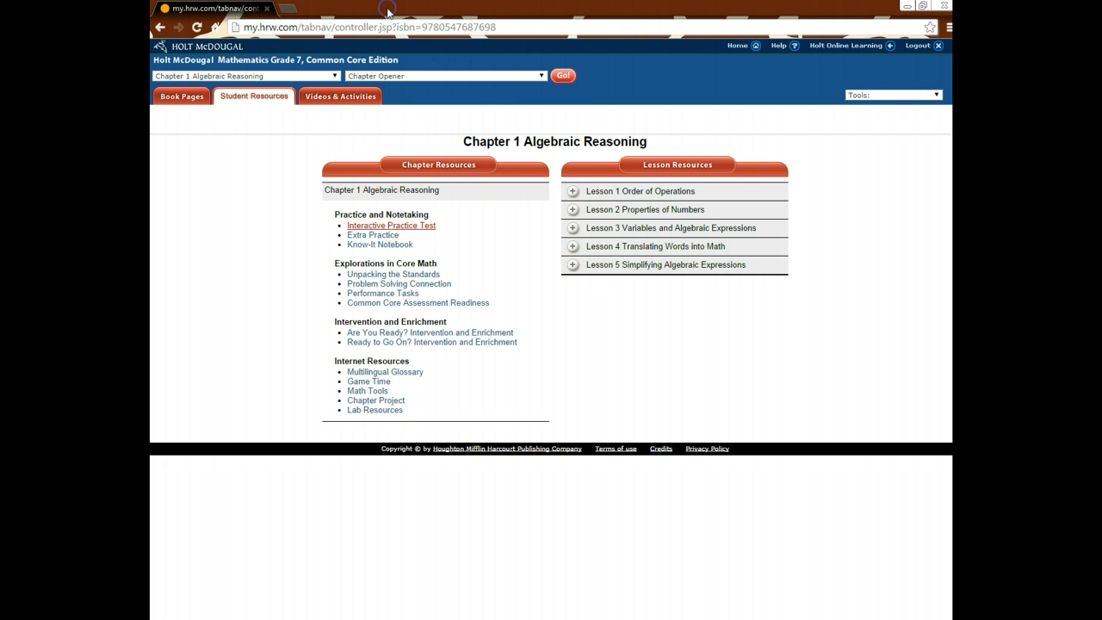
left_click(372, 234)
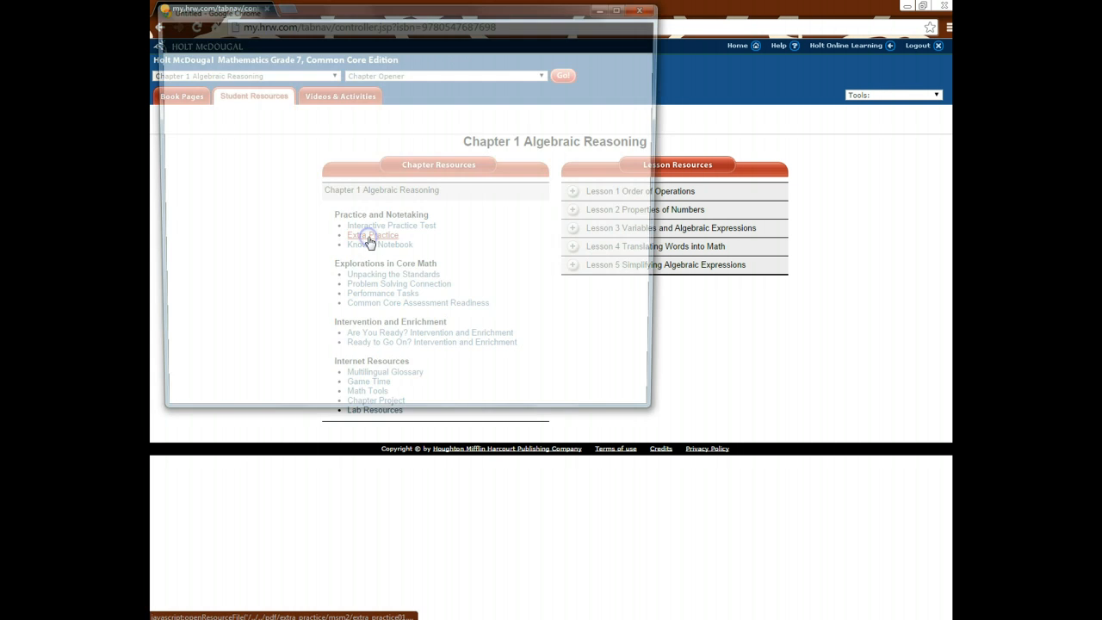
left_click(373, 234)
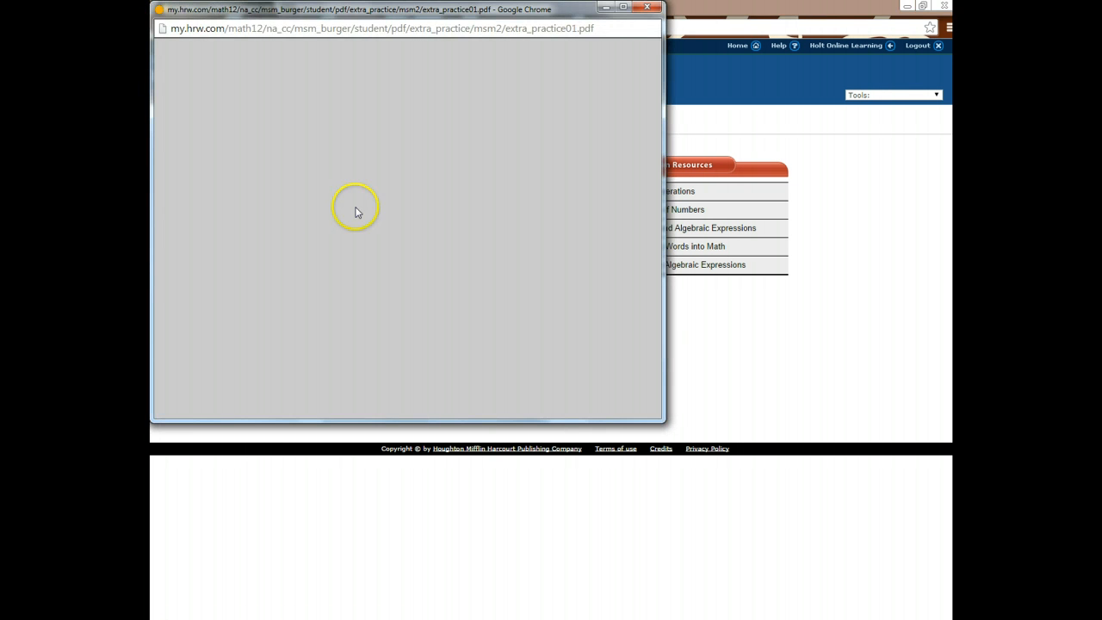
mouse_move(204, 210)
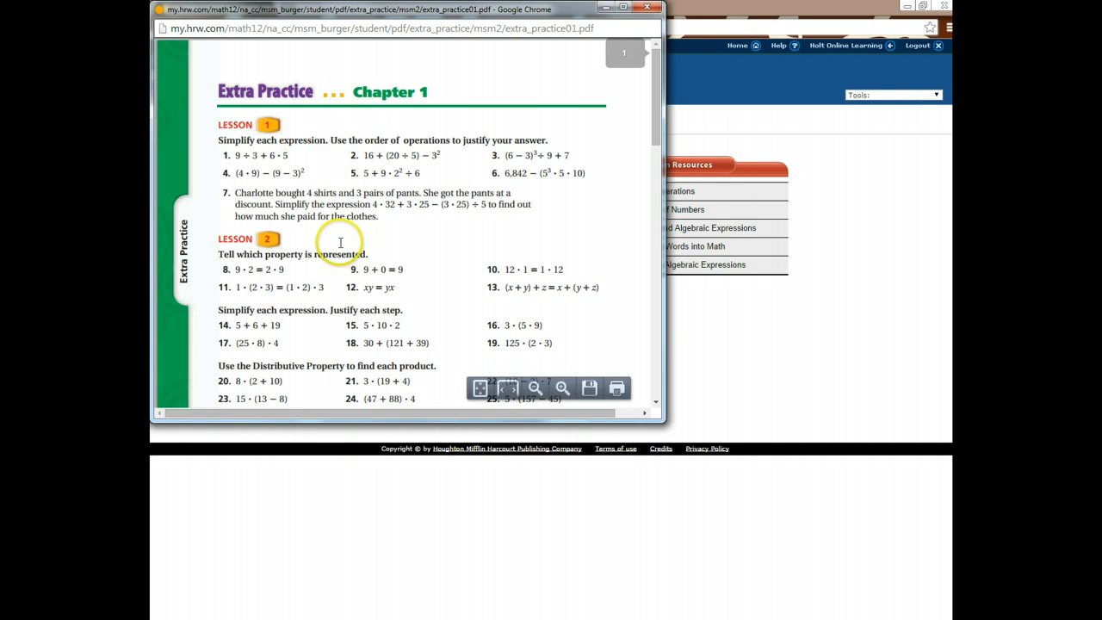
scroll("down", 3)
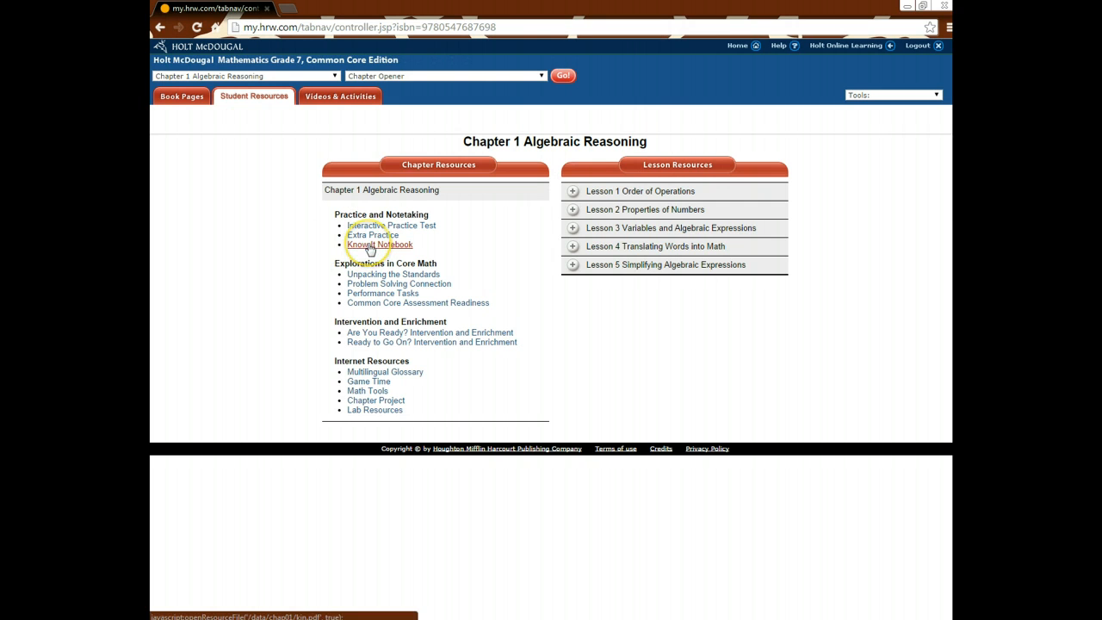
left_click(378, 244)
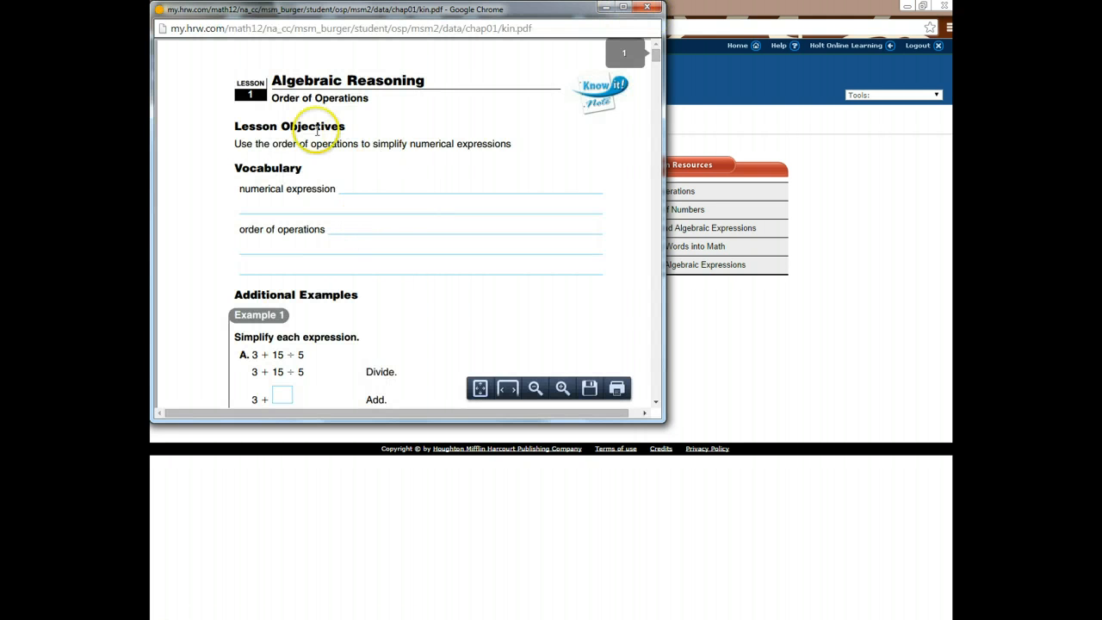
scroll("down", 3)
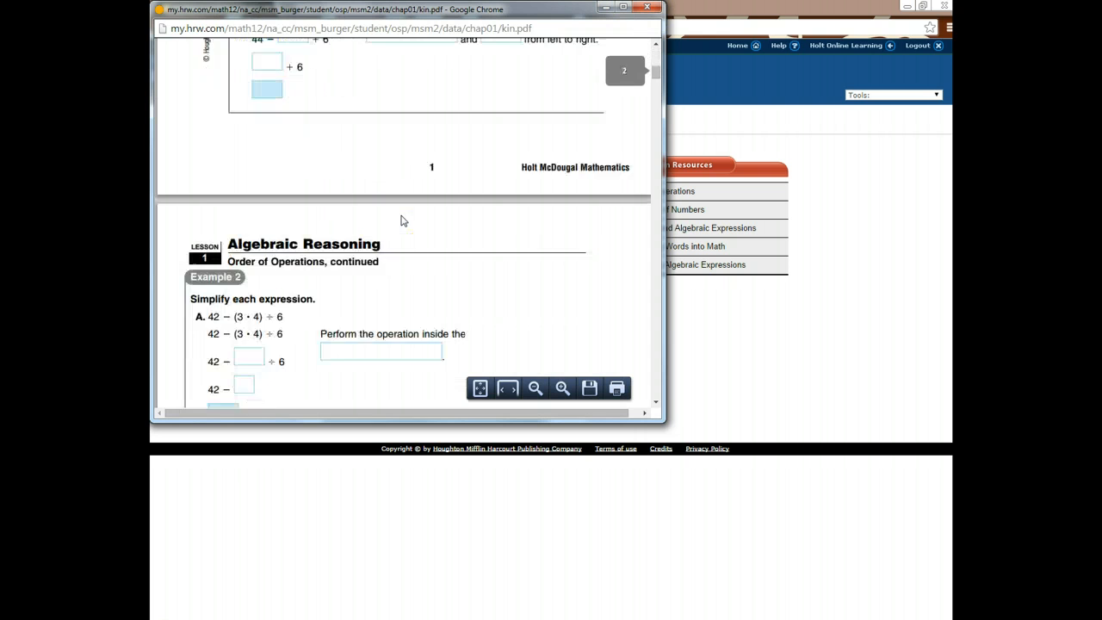
scroll("down", 3)
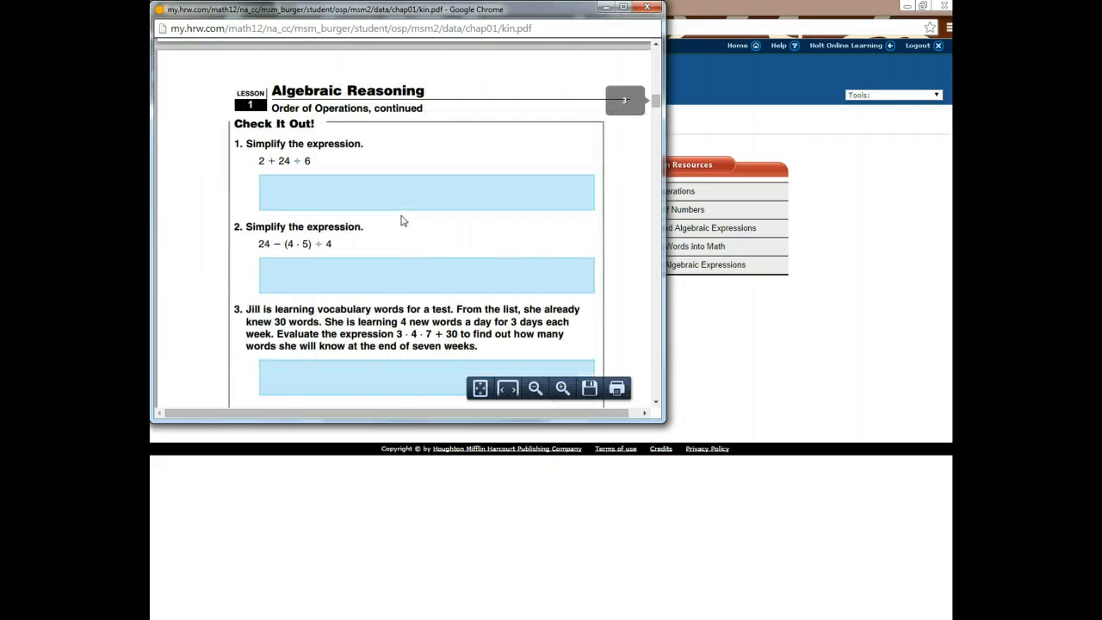
scroll("up", 3)
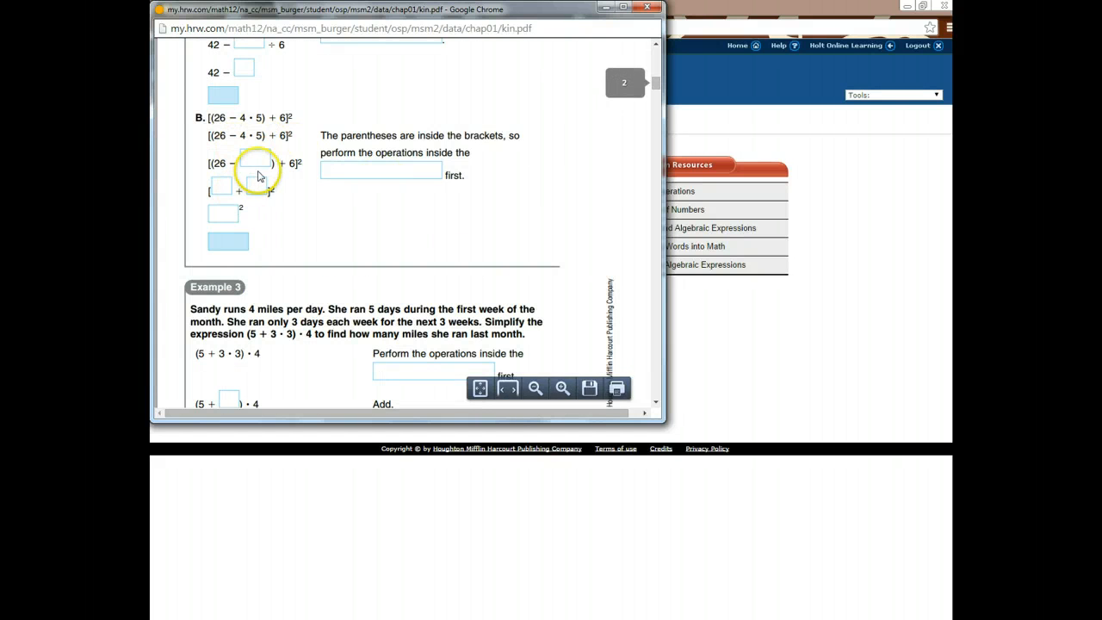
scroll("up", 3)
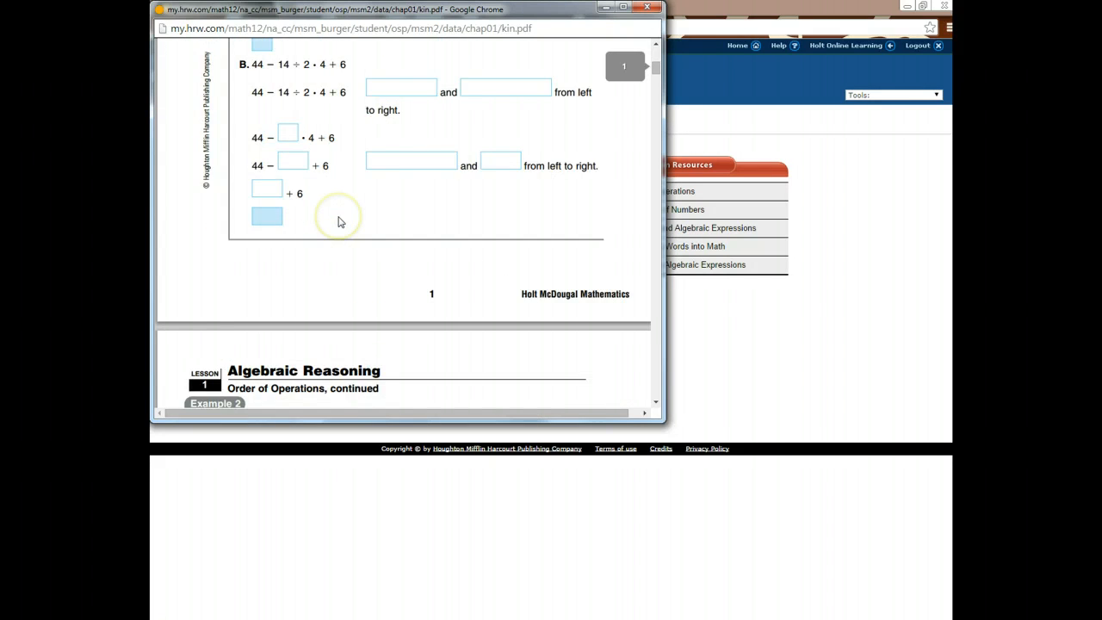
scroll("up", 3)
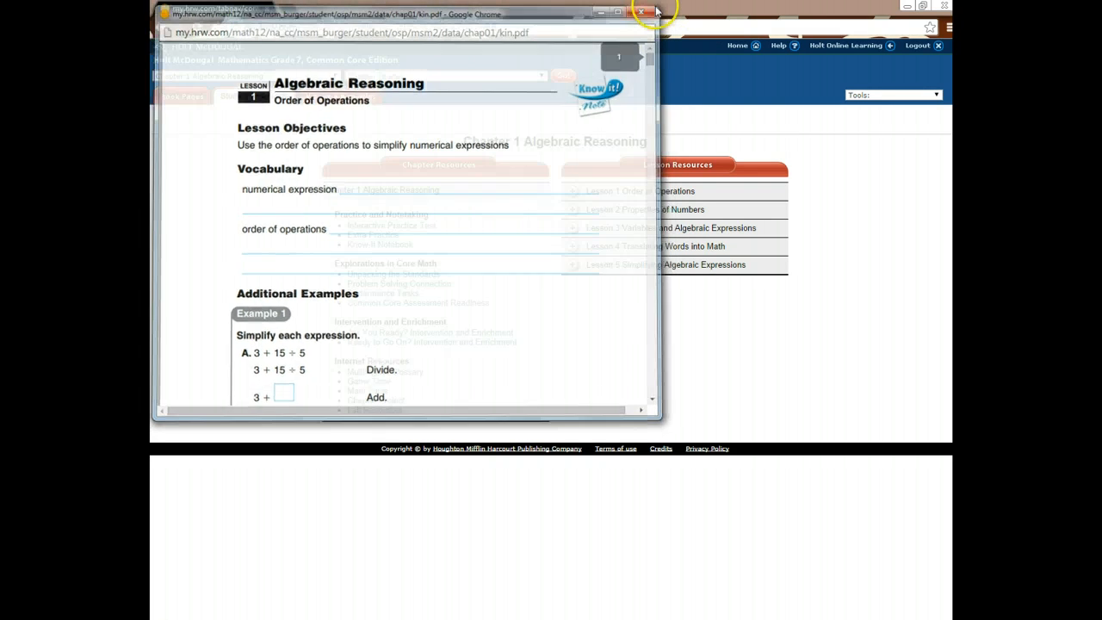
left_click(642, 11)
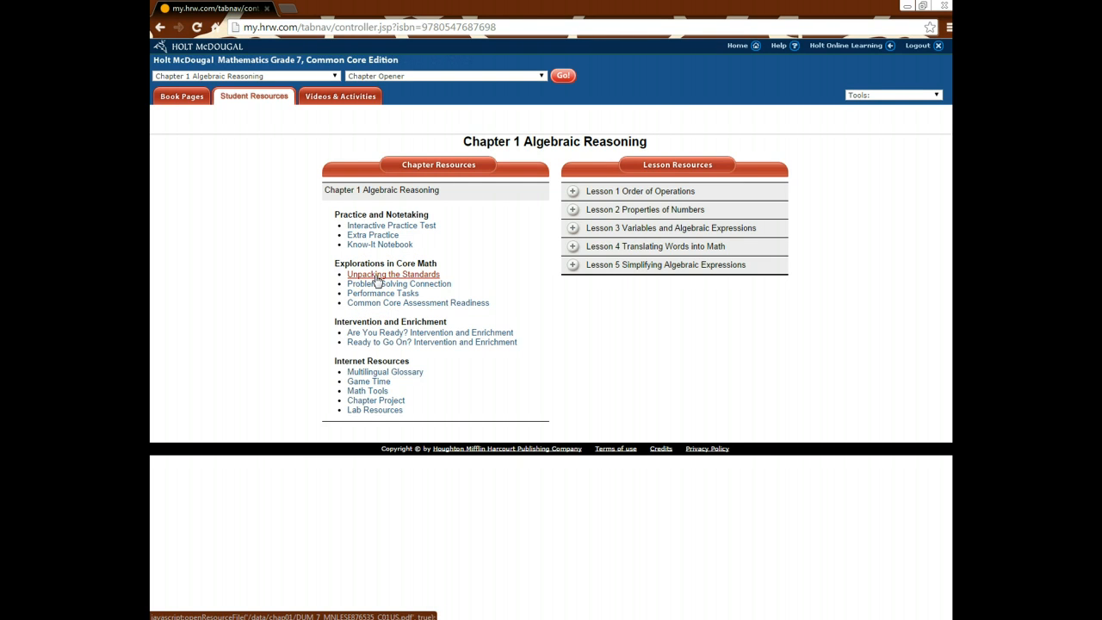
left_click(393, 273)
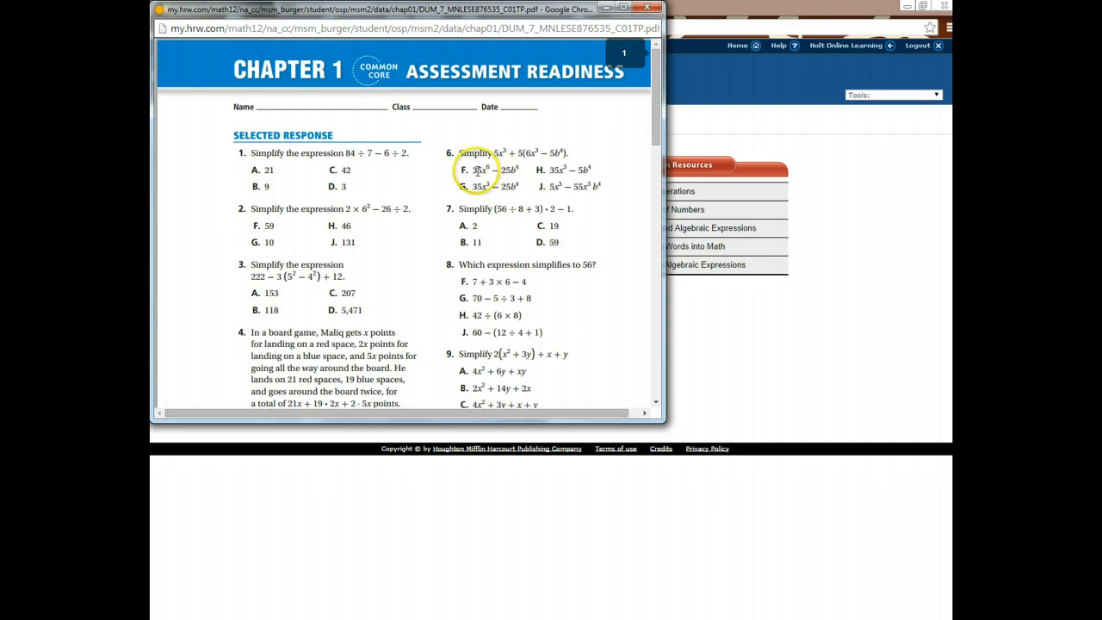
scroll("down", 3)
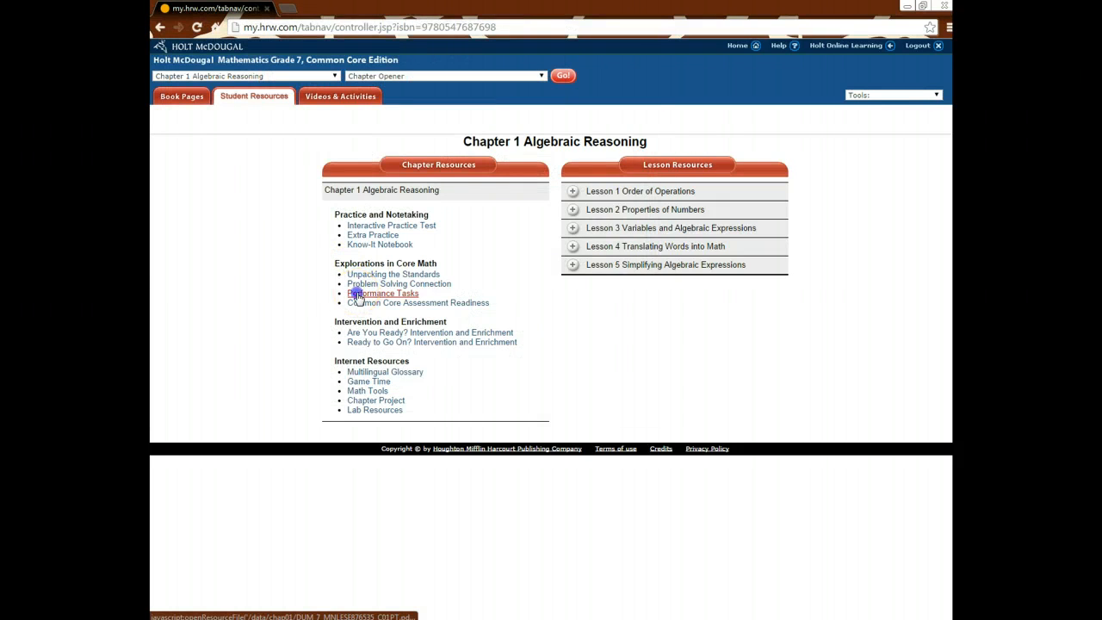
left_click(383, 292)
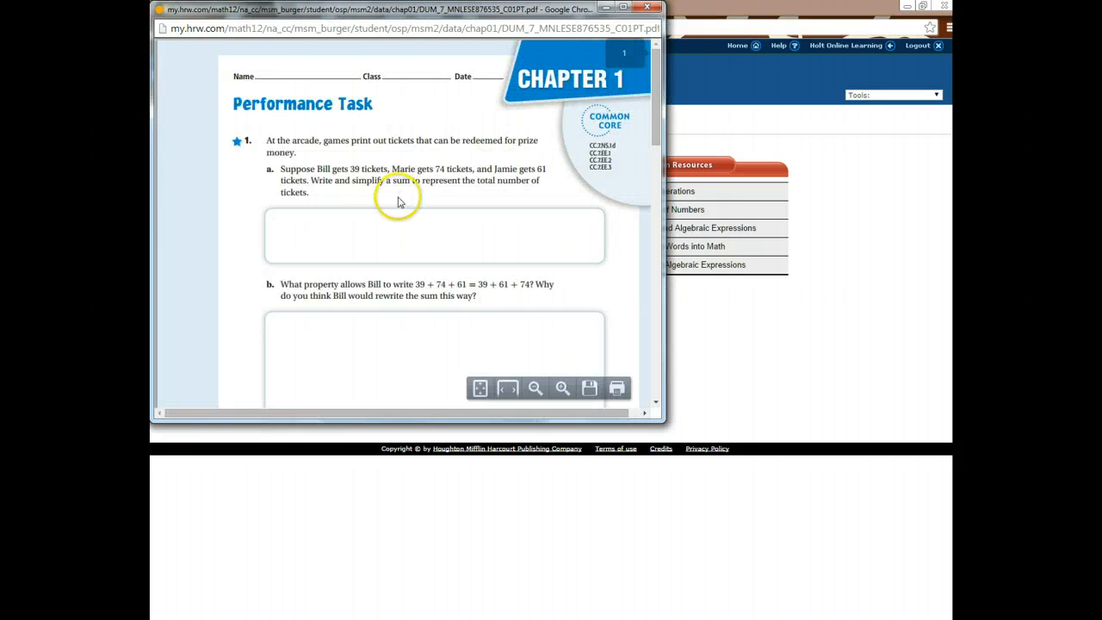
scroll("down", 3)
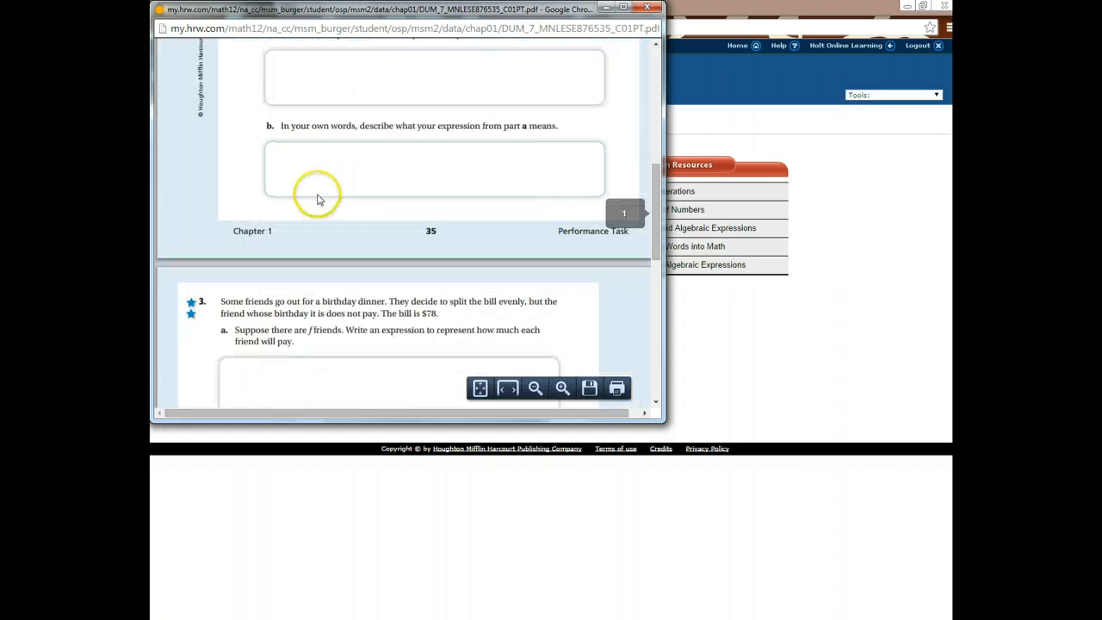
scroll("down", 3)
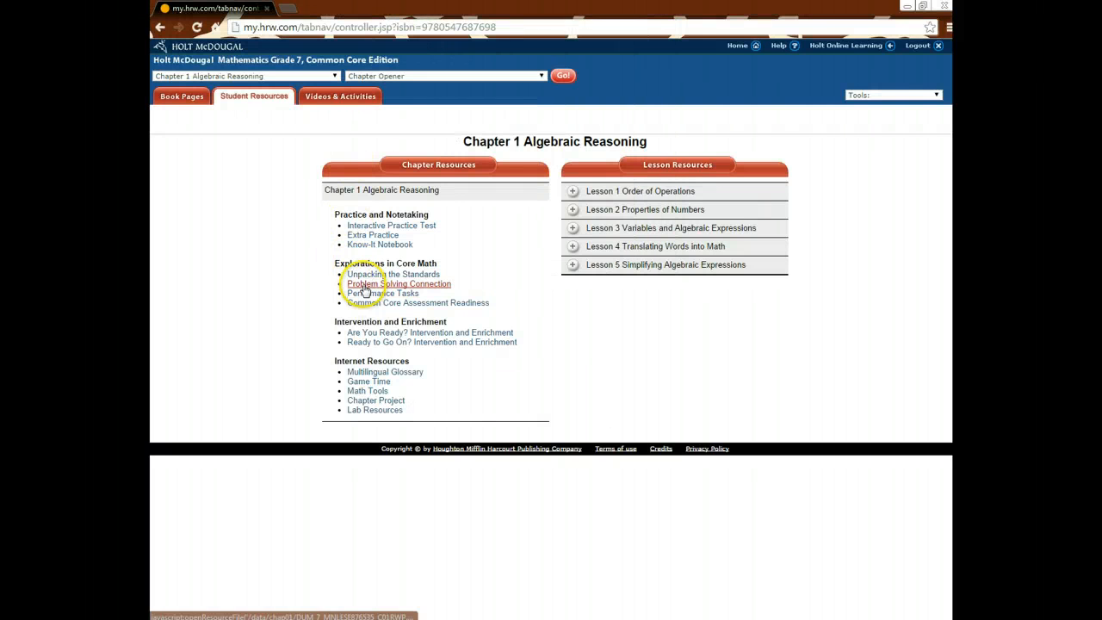
left_click(399, 283)
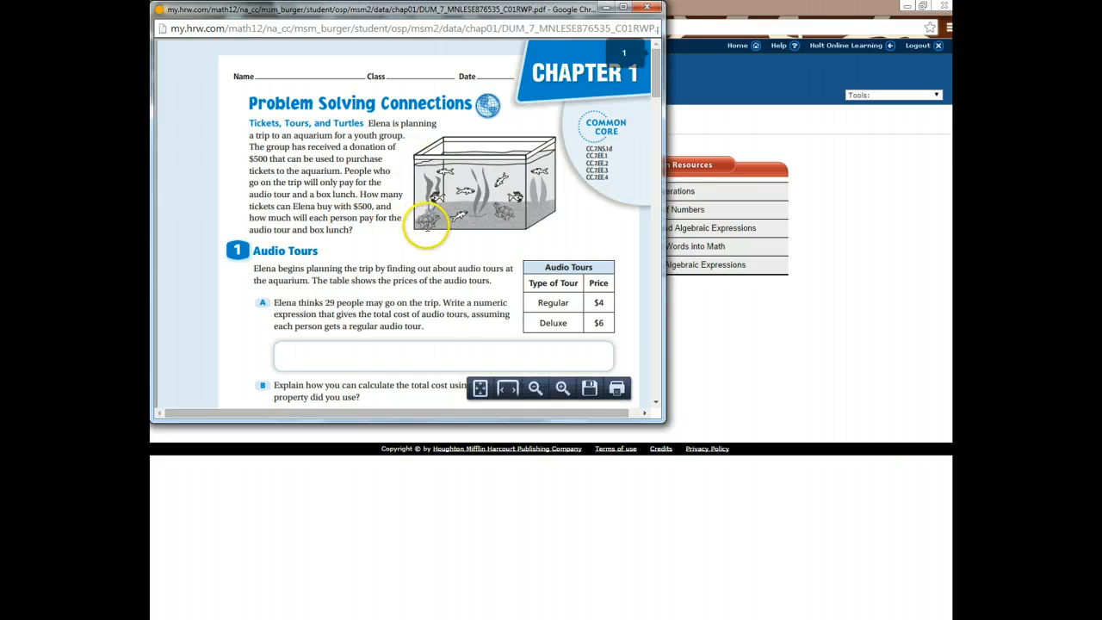
scroll("down", 3)
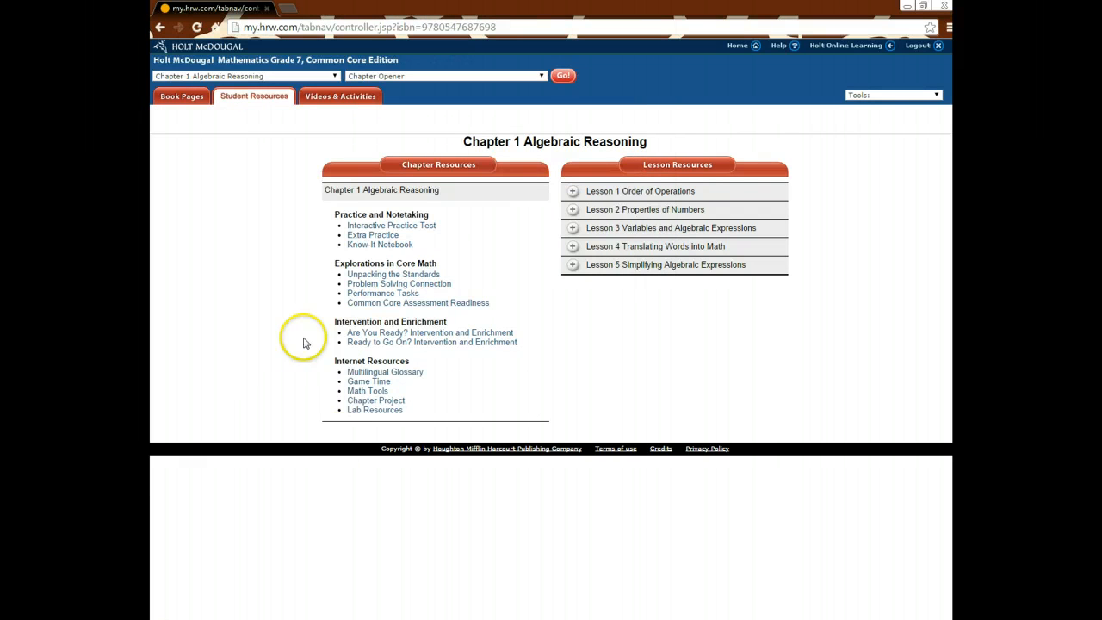
mouse_move(280, 338)
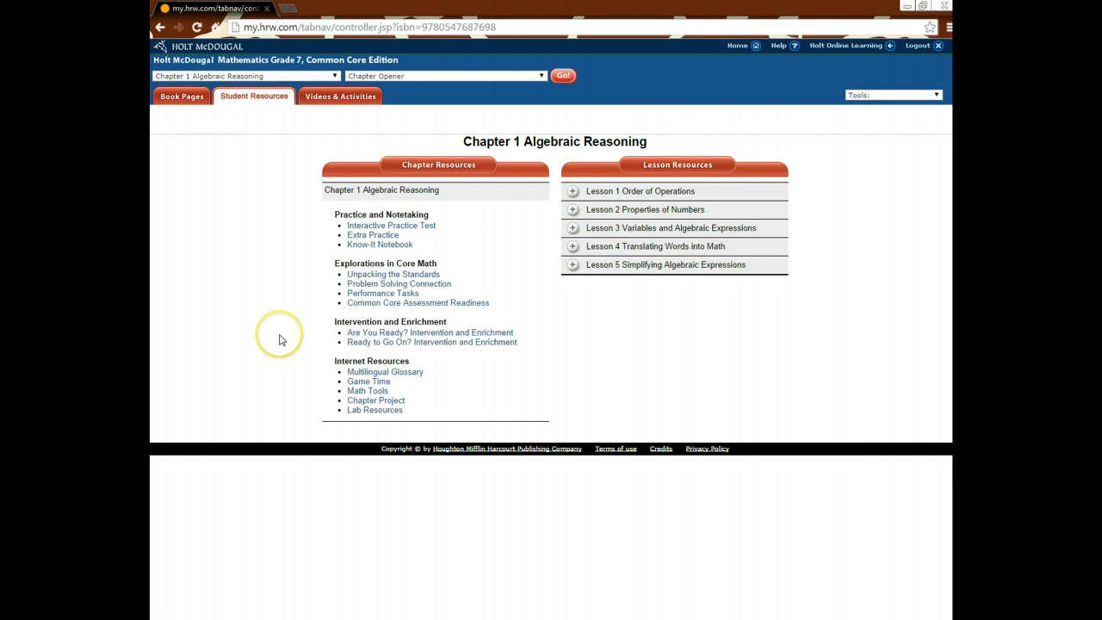
mouse_move(335, 328)
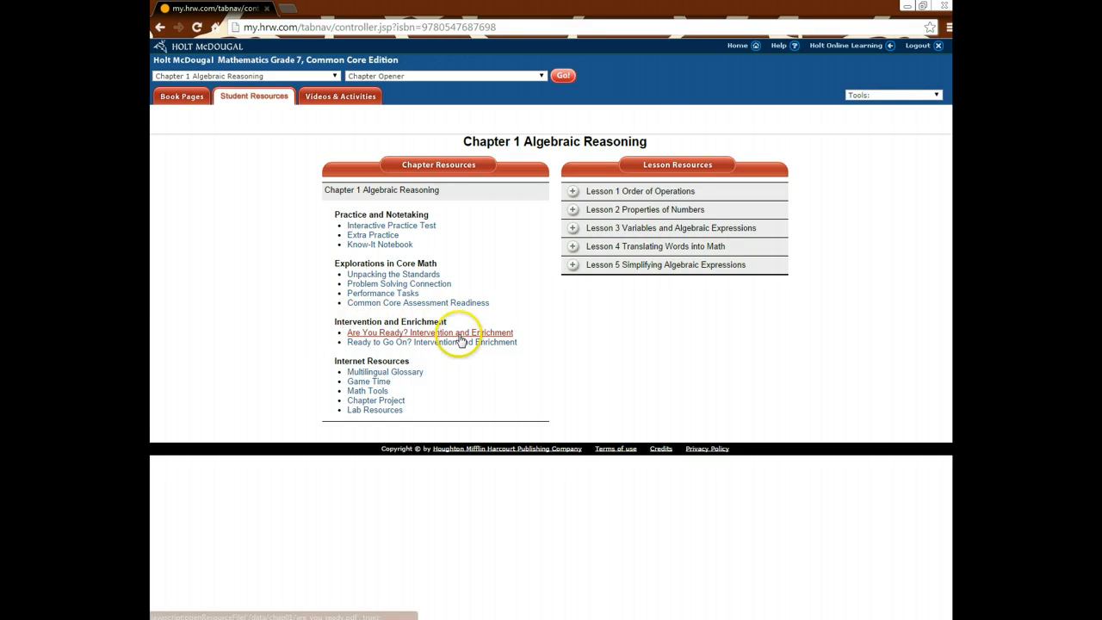
left_click(429, 332)
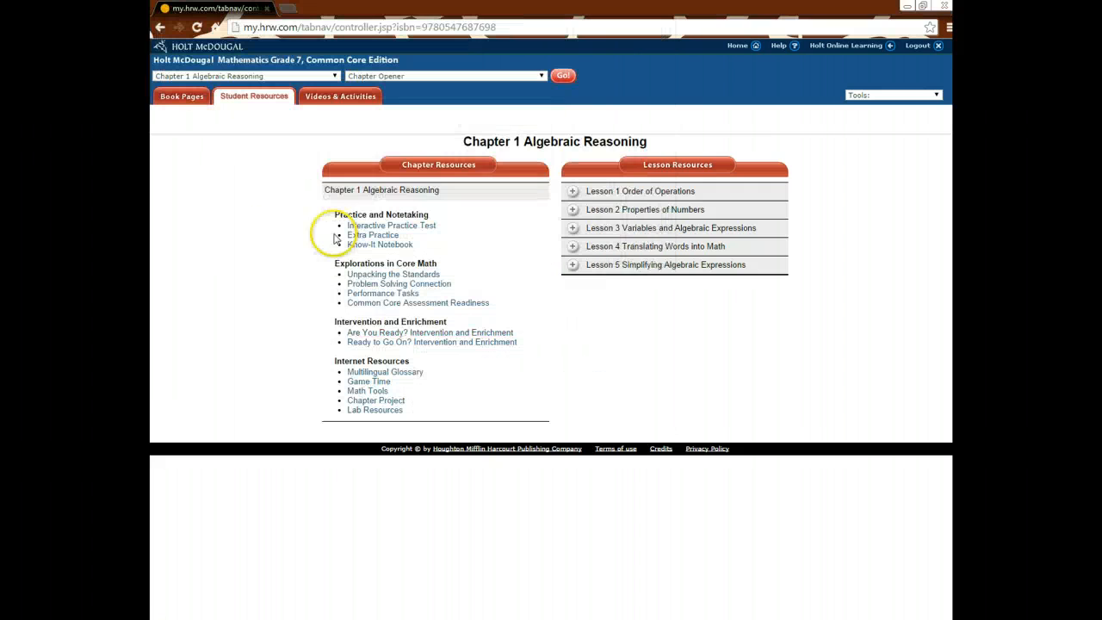
mouse_move(514, 374)
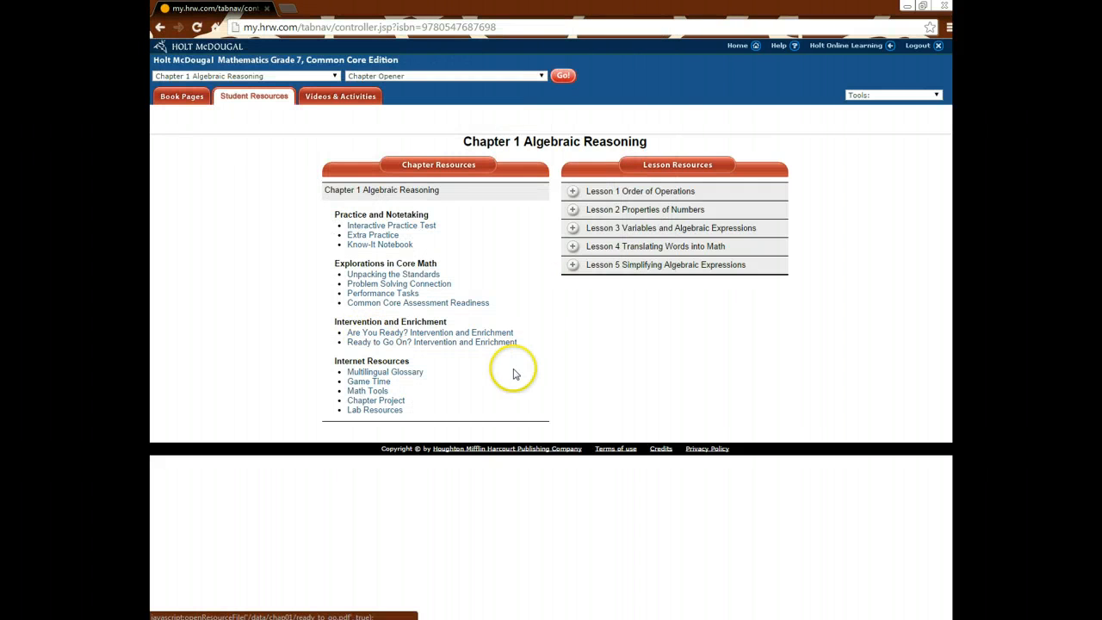
mouse_move(352, 359)
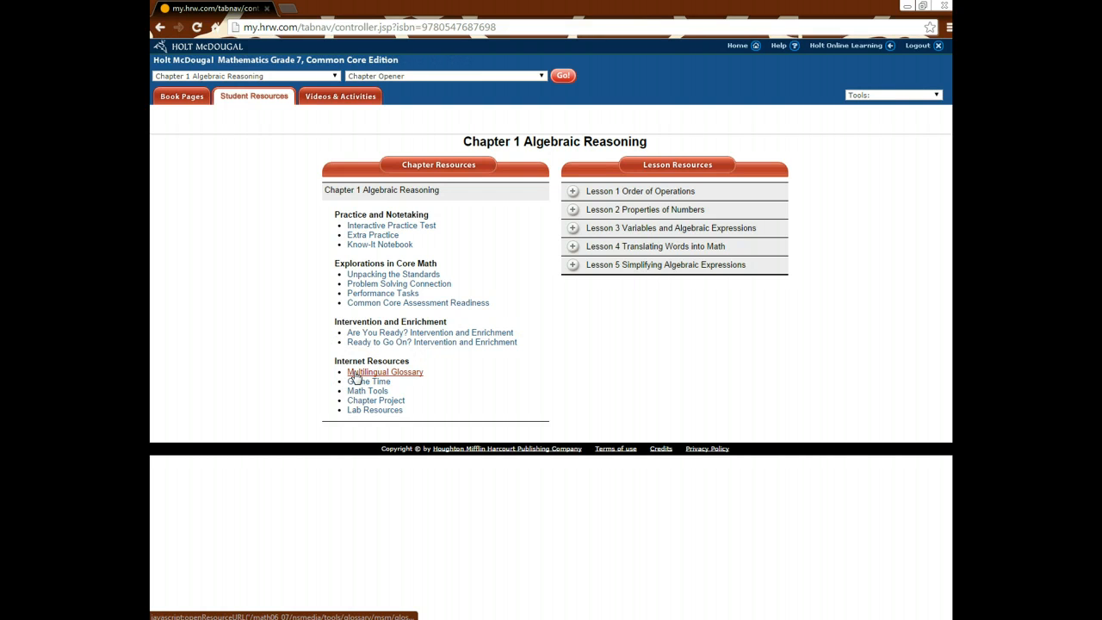
left_click(369, 381)
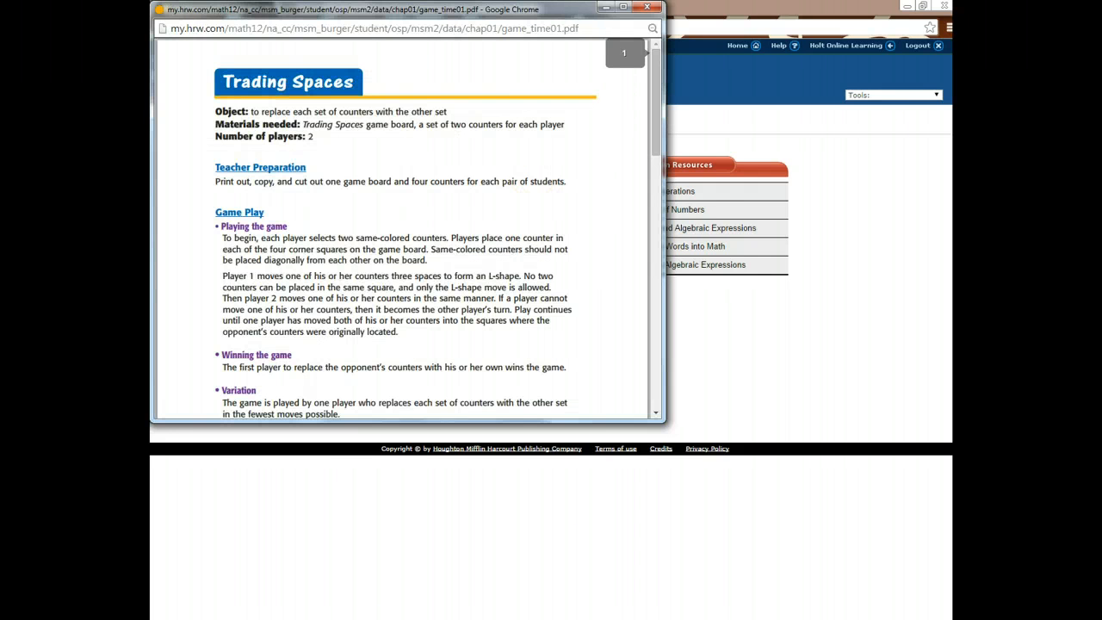
scroll("down", 3)
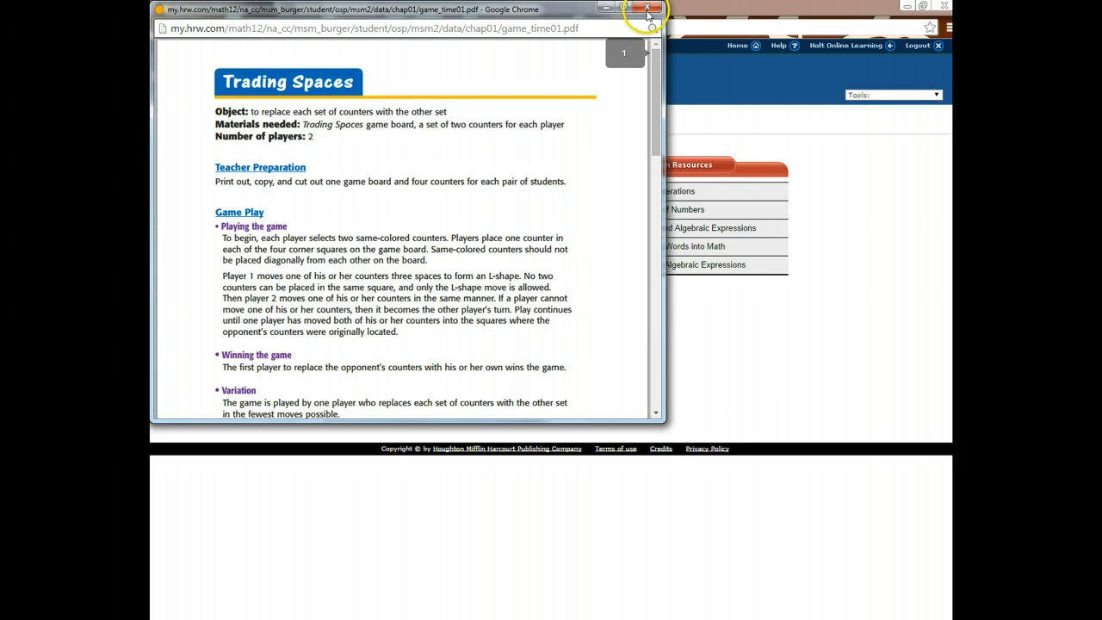
left_click(647, 8)
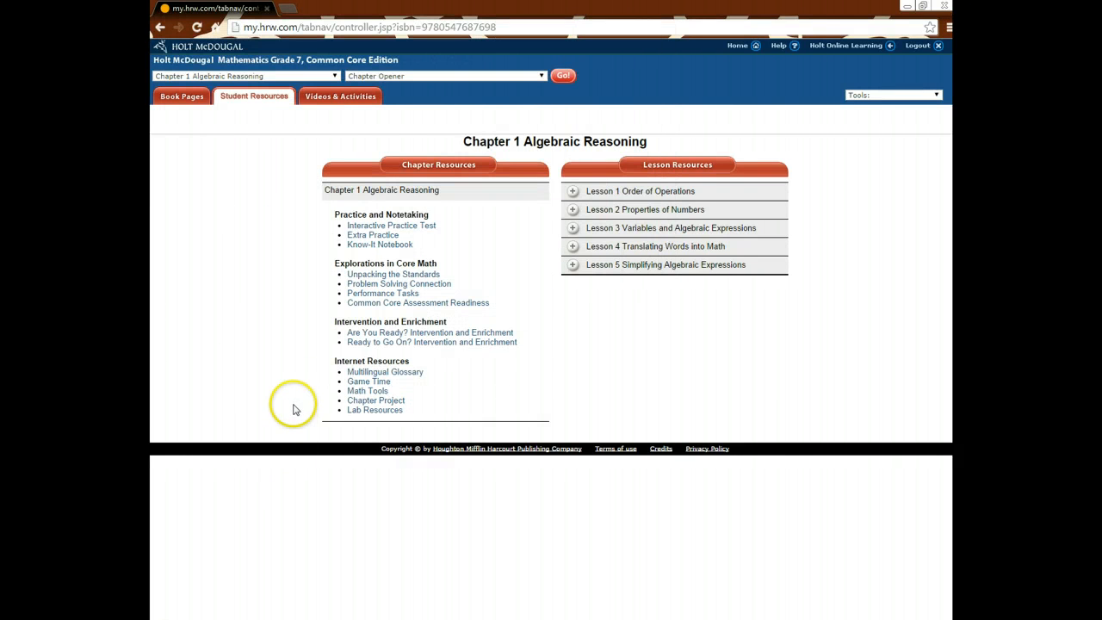
left_click(367, 390)
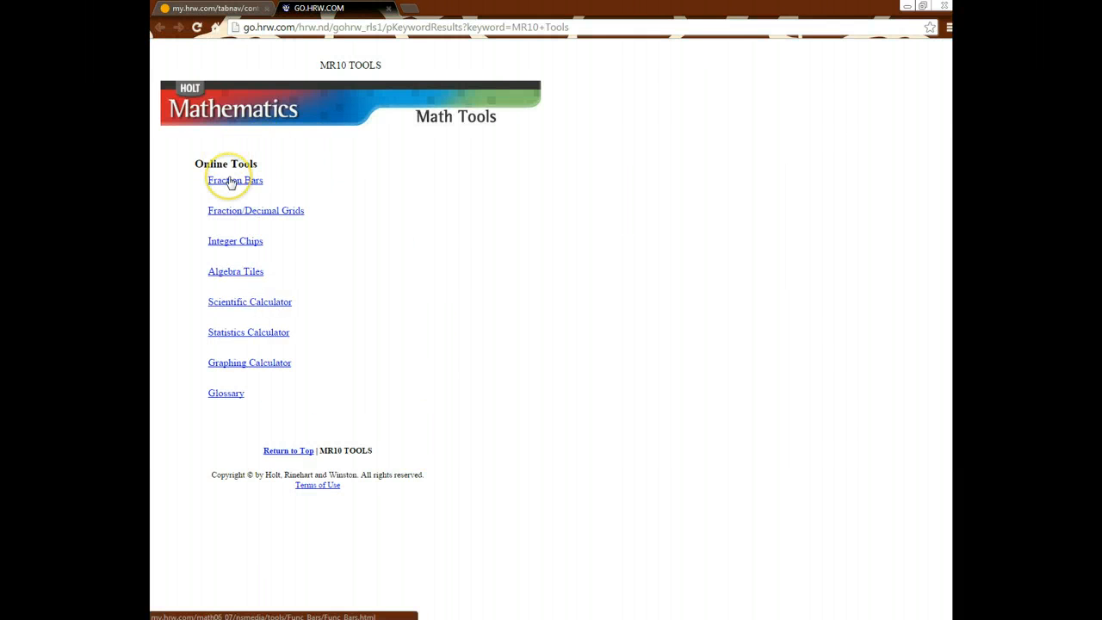
mouse_move(250, 181)
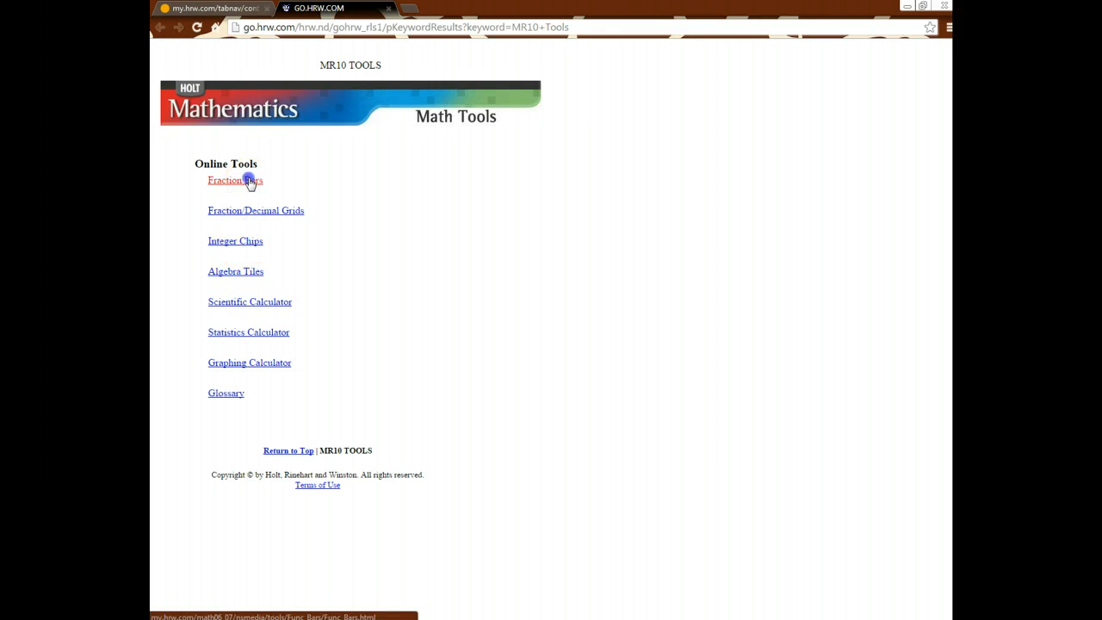
left_click(235, 179)
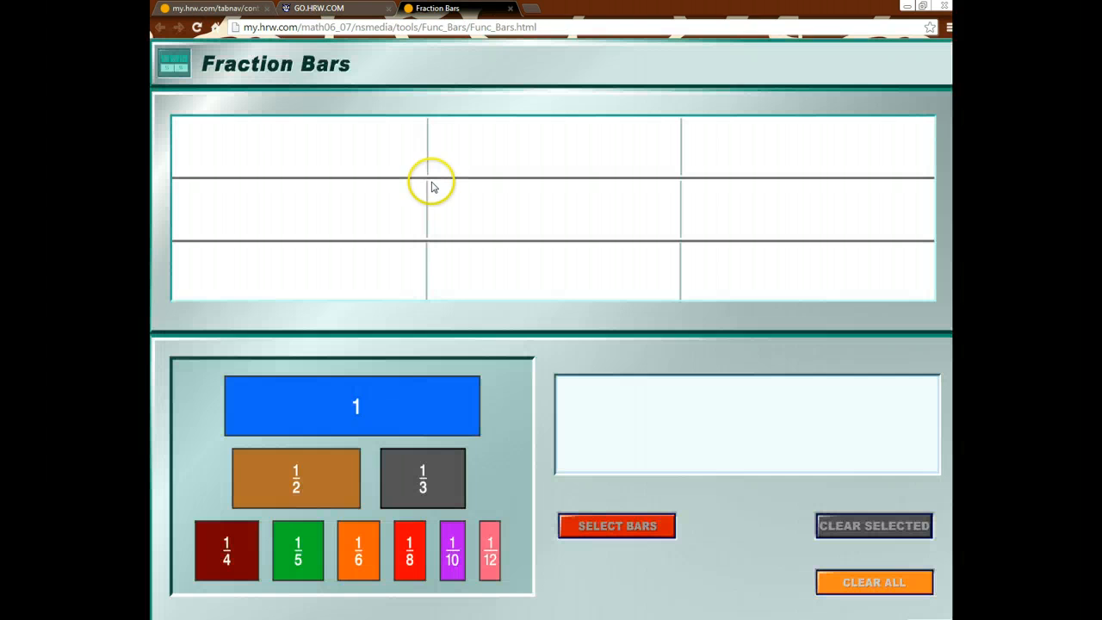
mouse_move(579, 378)
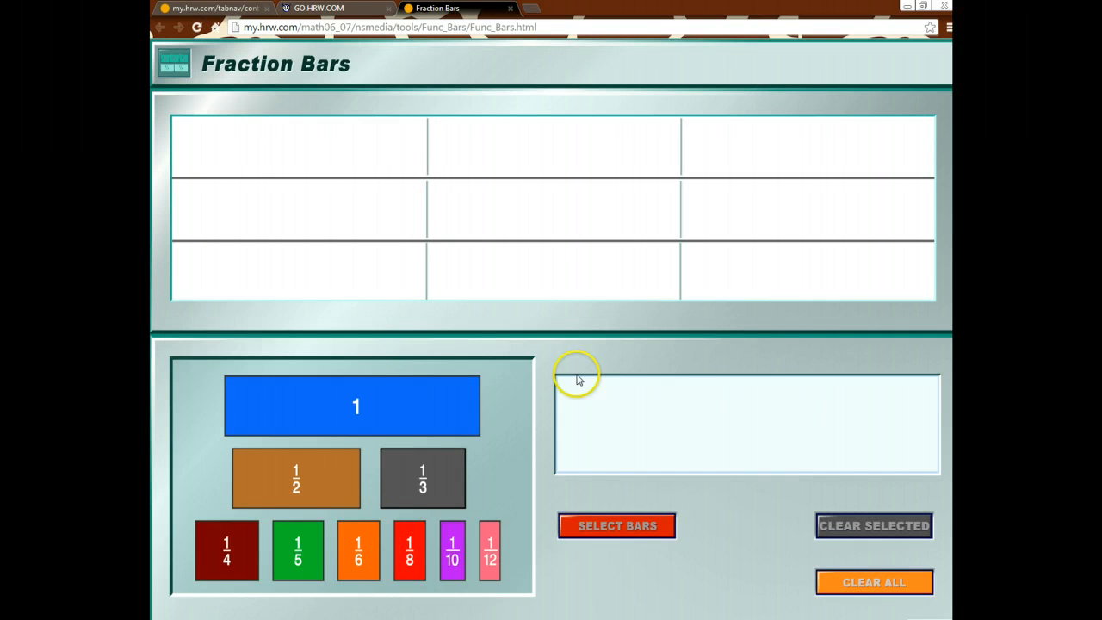
left_click(509, 8)
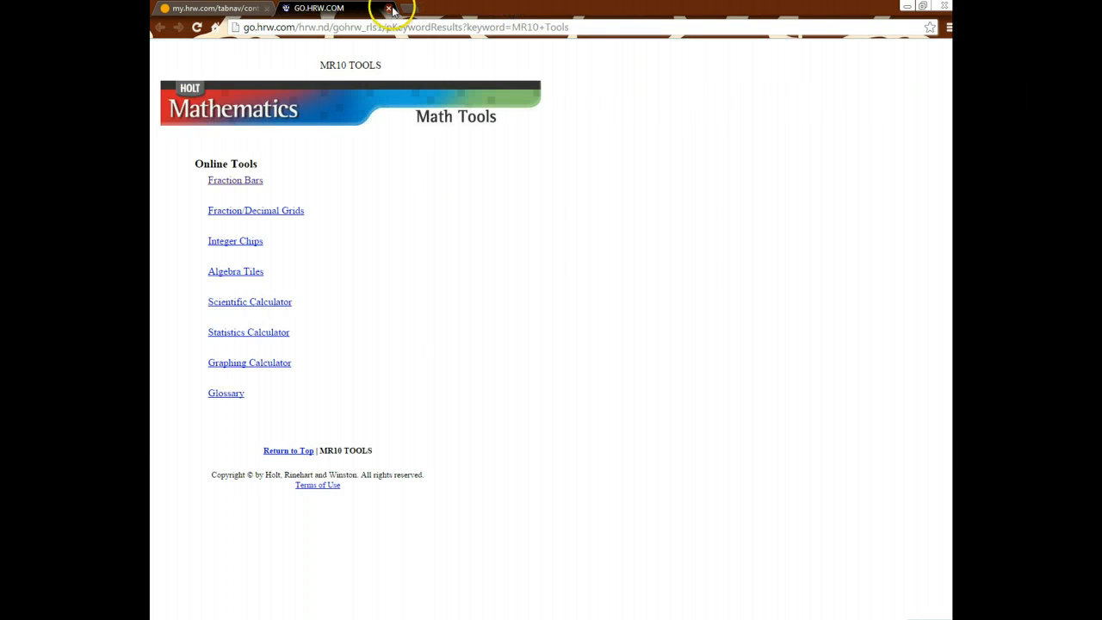
left_click(391, 8)
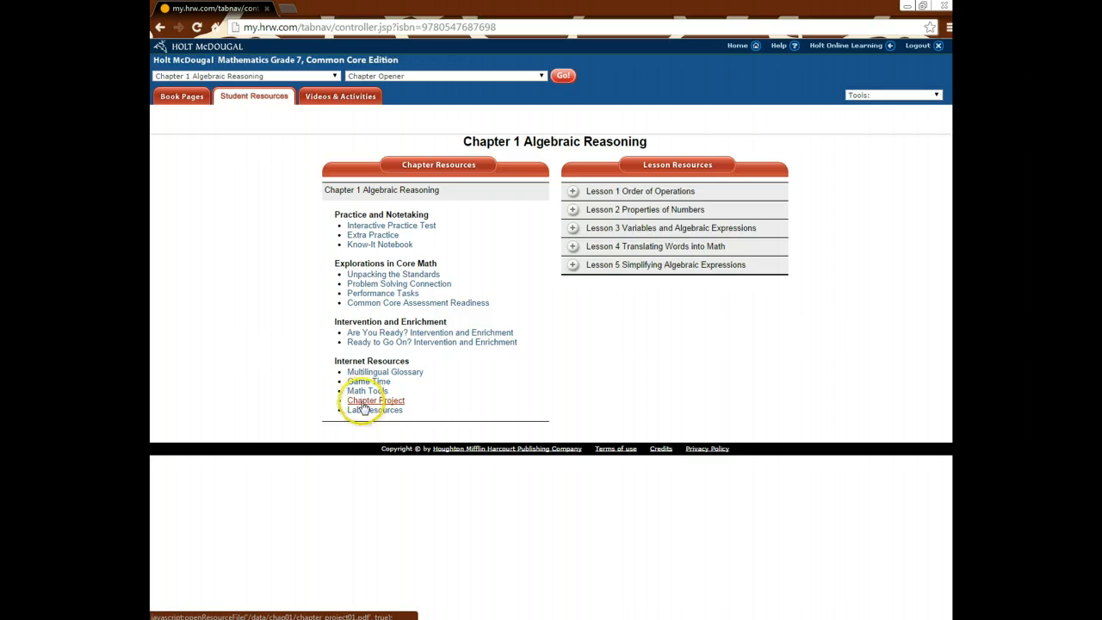
mouse_move(410, 236)
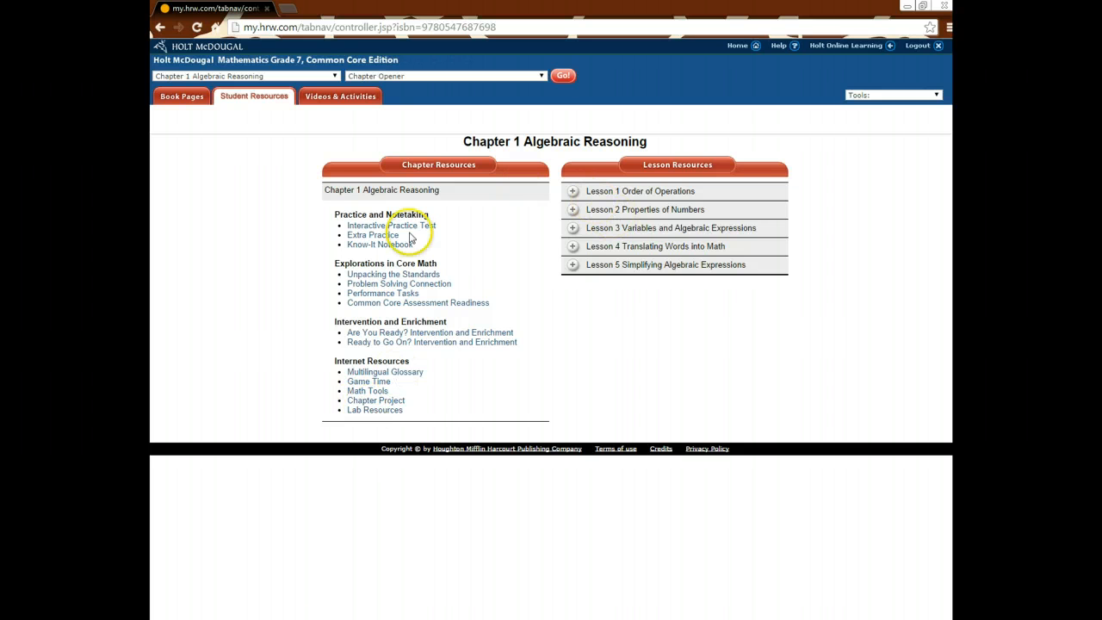
mouse_move(546, 195)
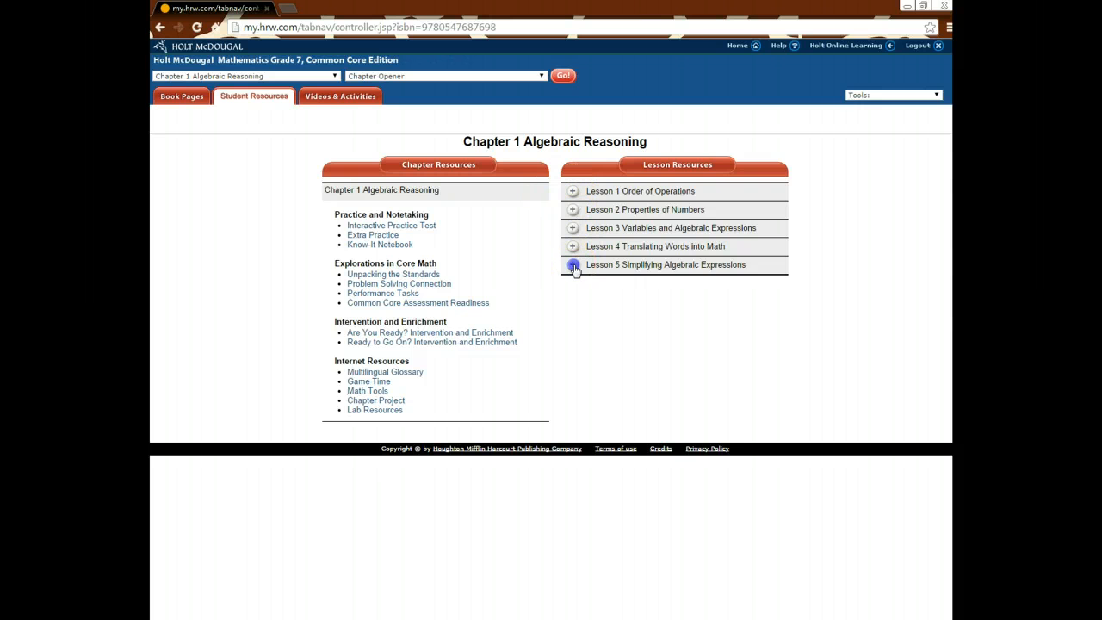
left_click(572, 264)
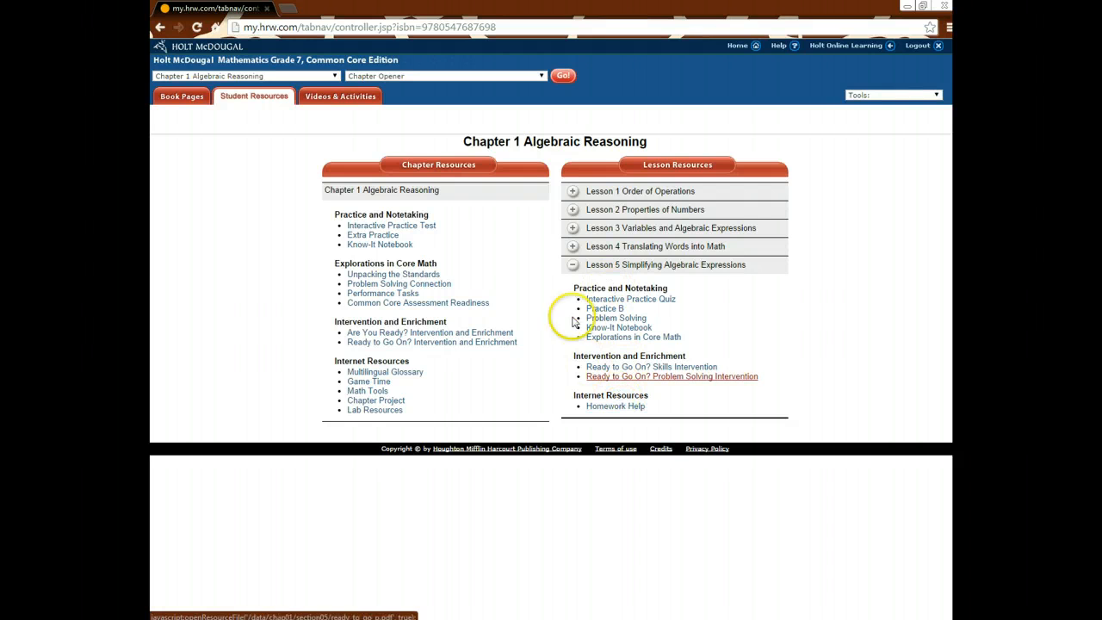
mouse_move(629, 299)
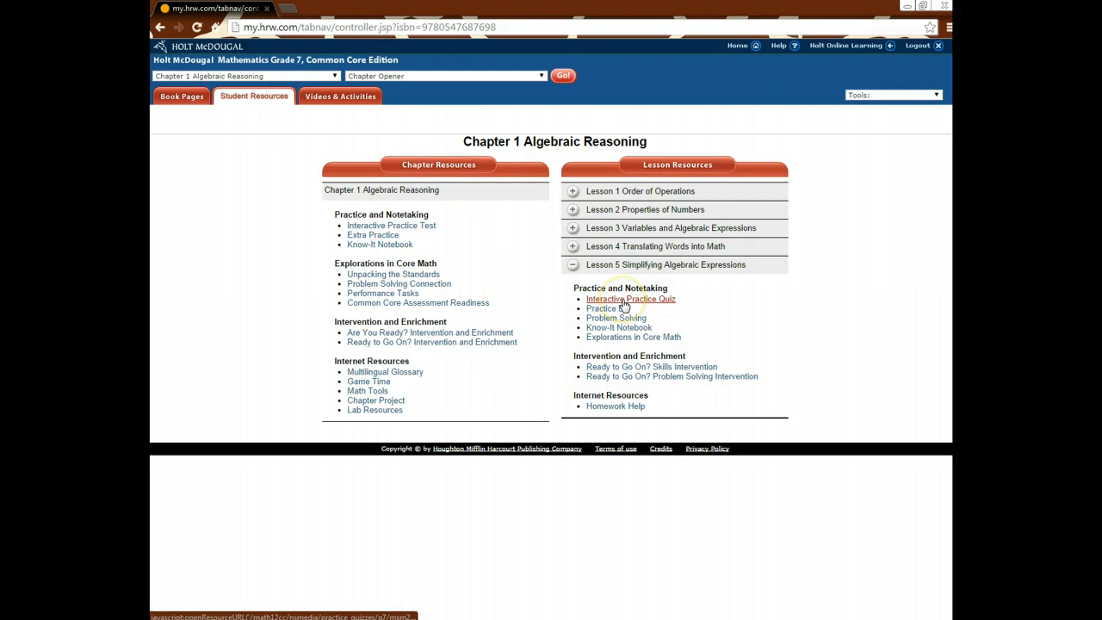
left_click(601, 308)
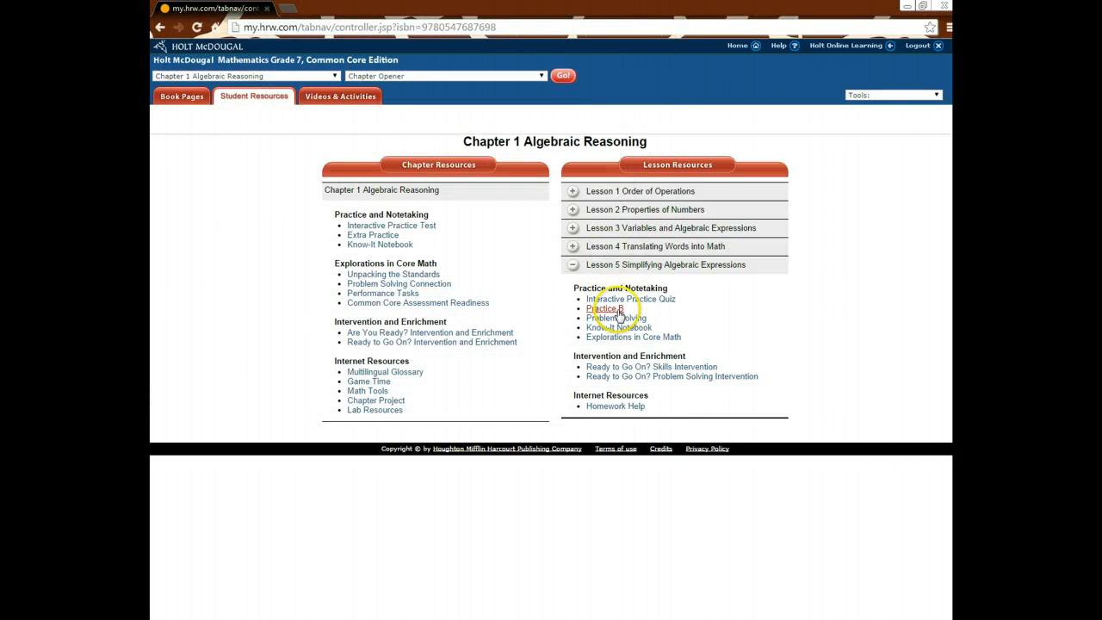
left_click(614, 318)
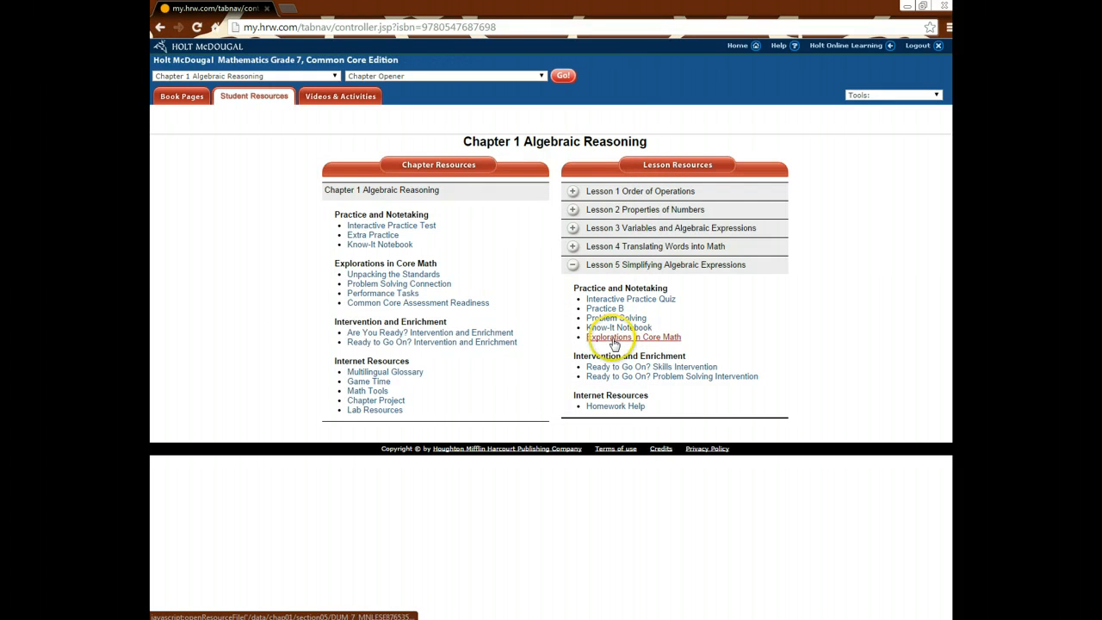
left_click(633, 336)
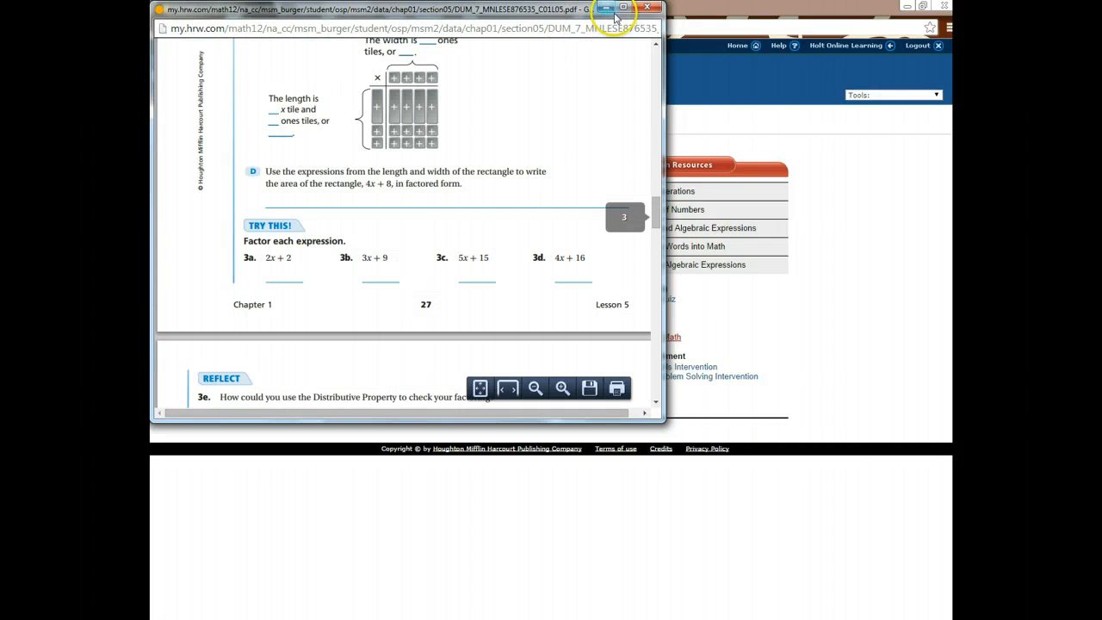
left_click(646, 7)
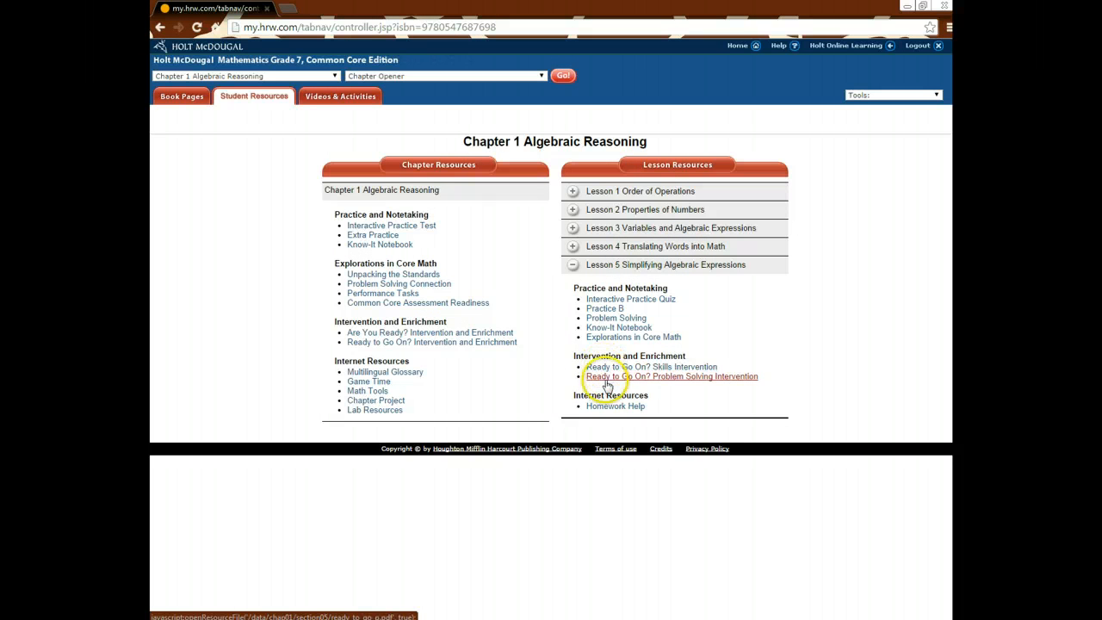
mouse_move(618, 405)
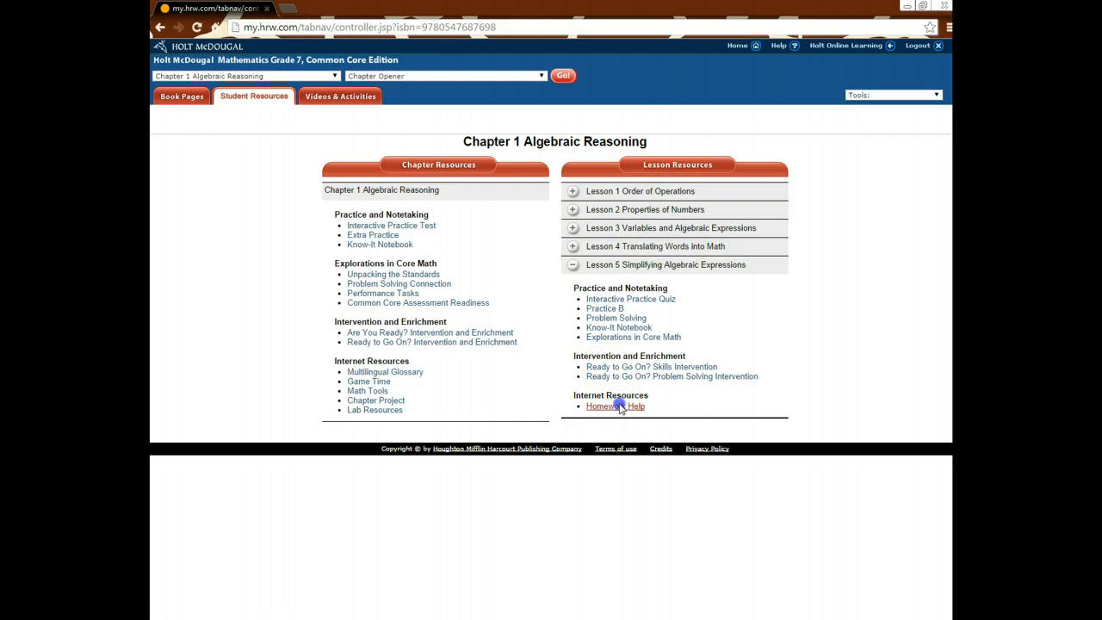
left_click(614, 406)
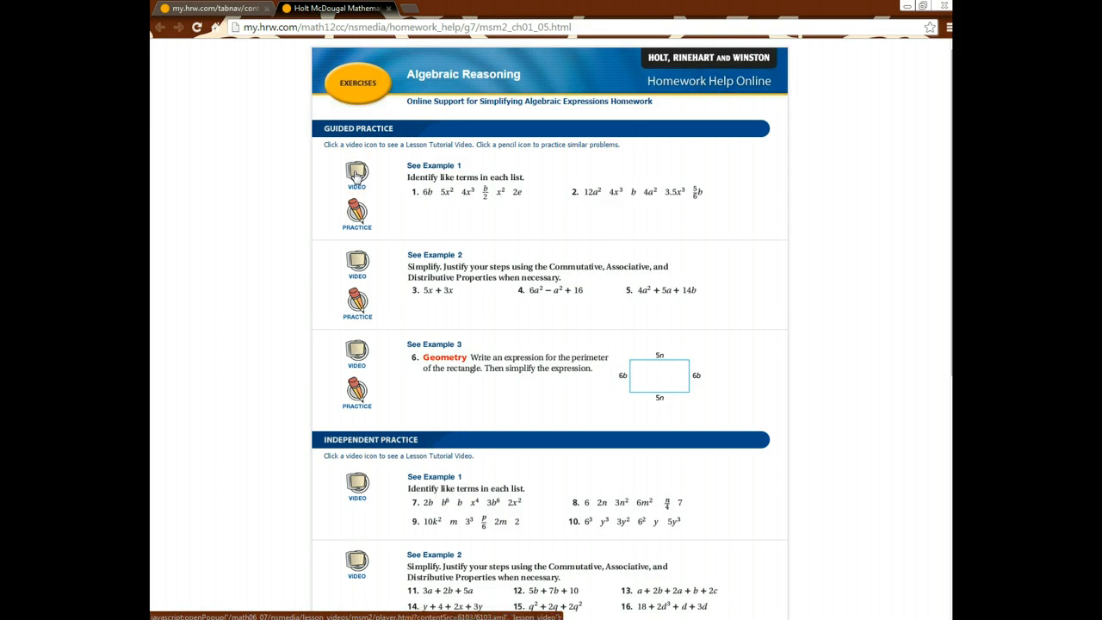
left_click(356, 173)
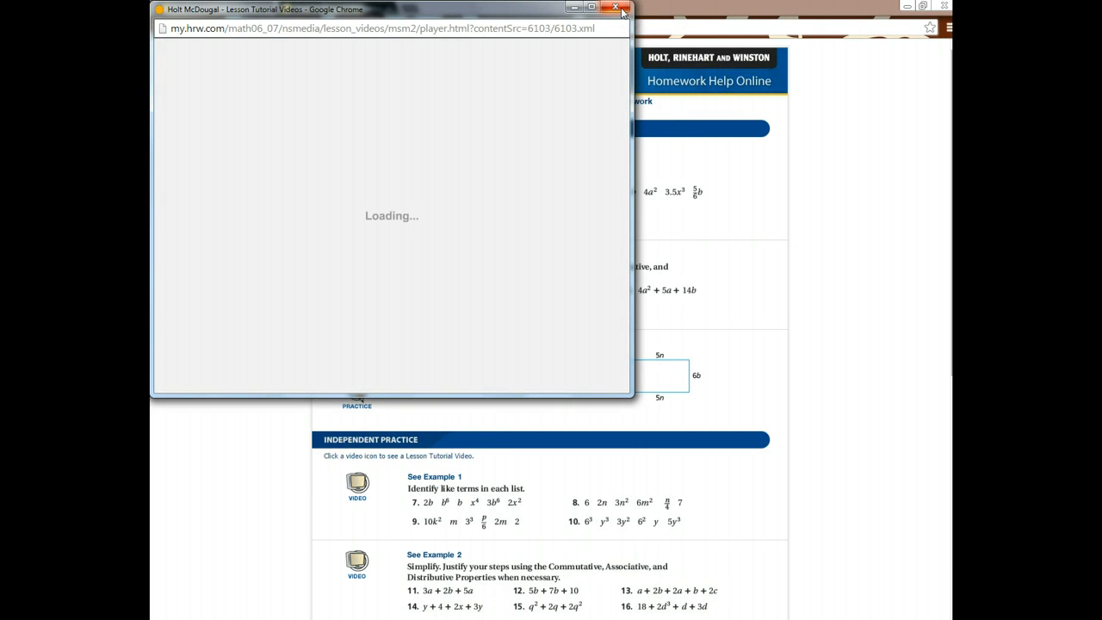
left_click(623, 9)
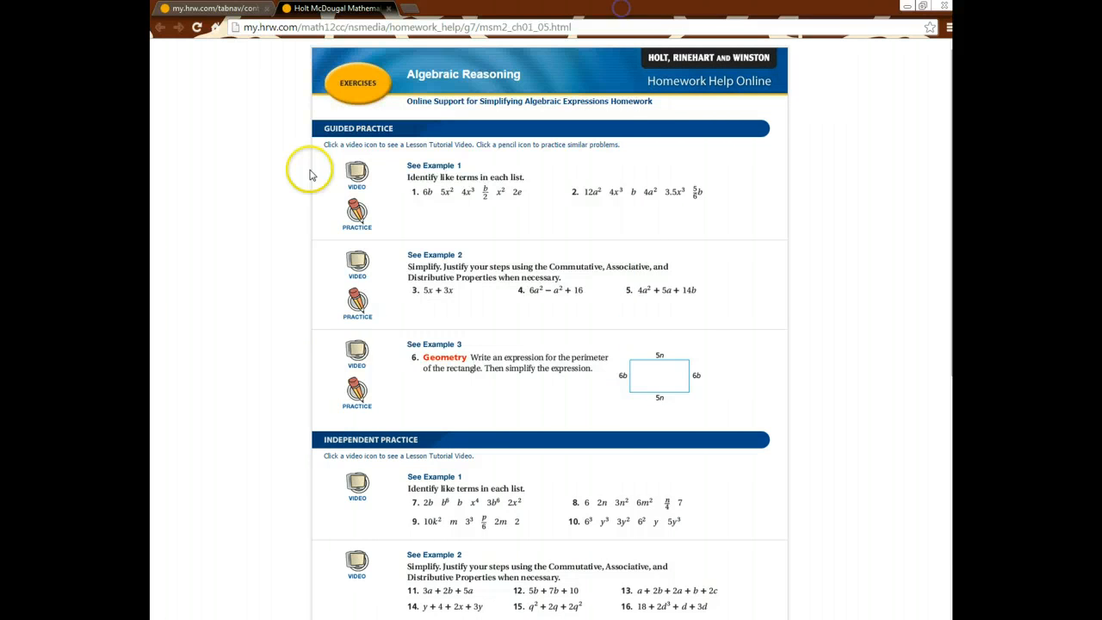
left_click(356, 211)
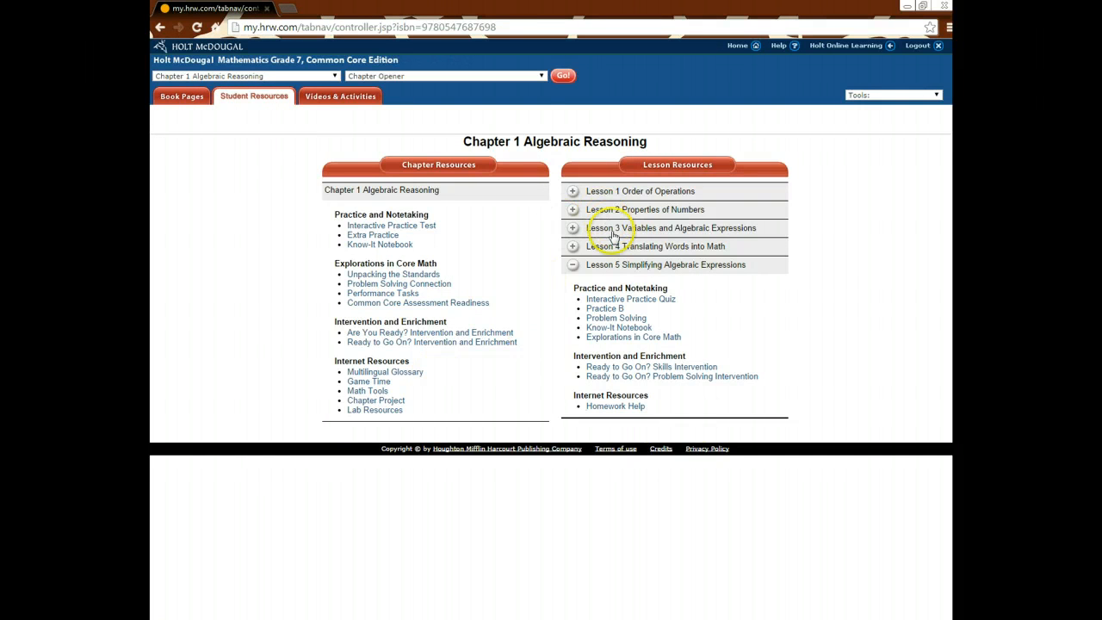
Load the Chapter 4 Proportional Relationships resources, with Lesson 4-3 selected
left_click(443, 76)
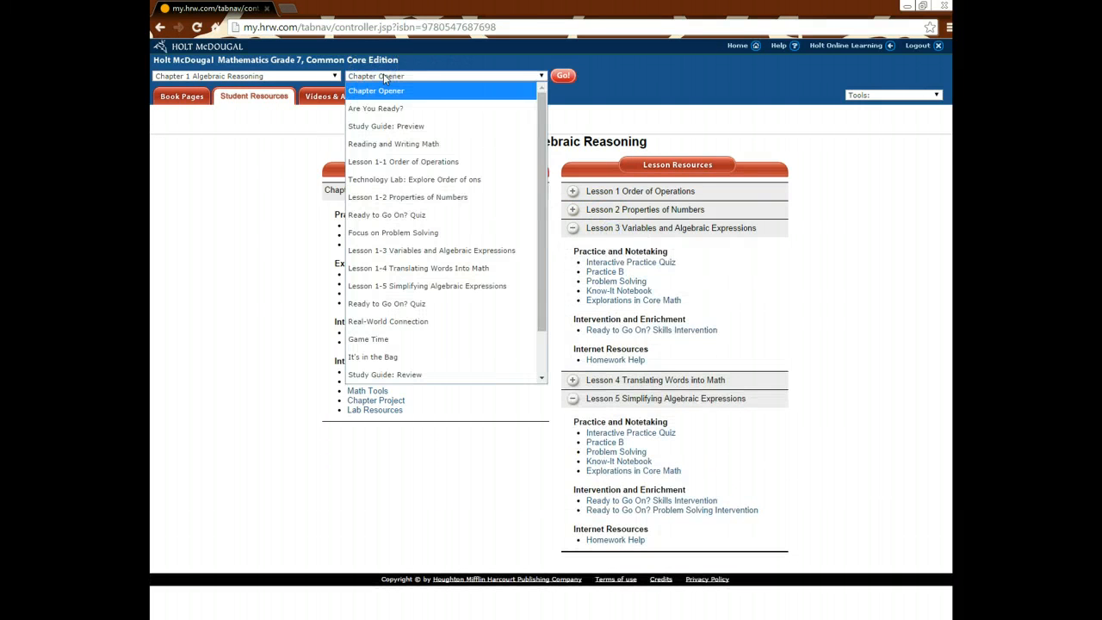
left_click(245, 76)
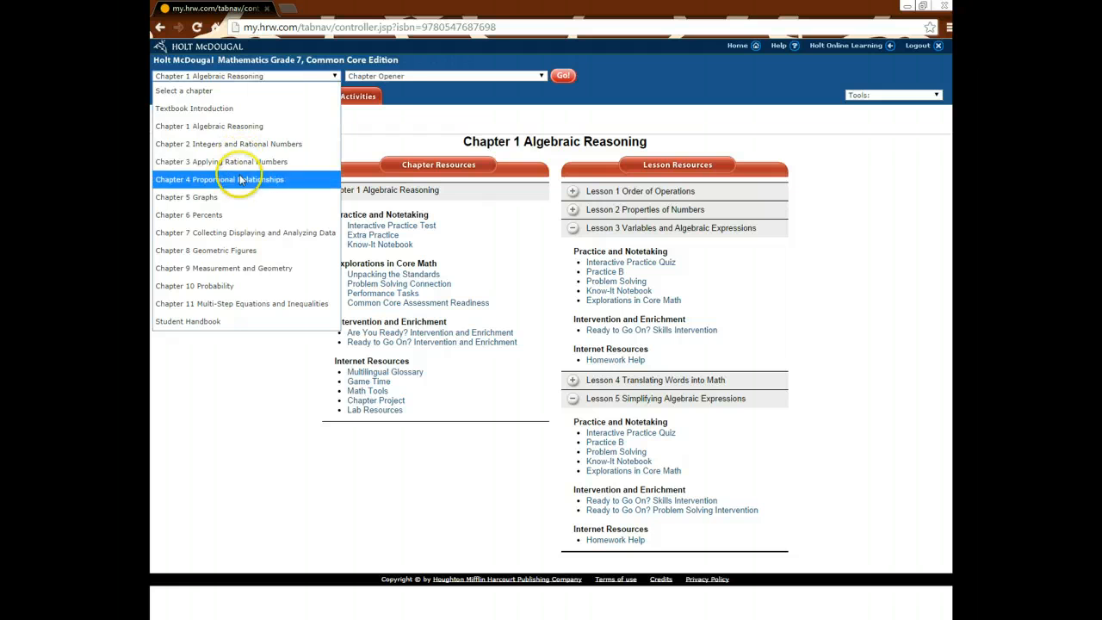
left_click(220, 179)
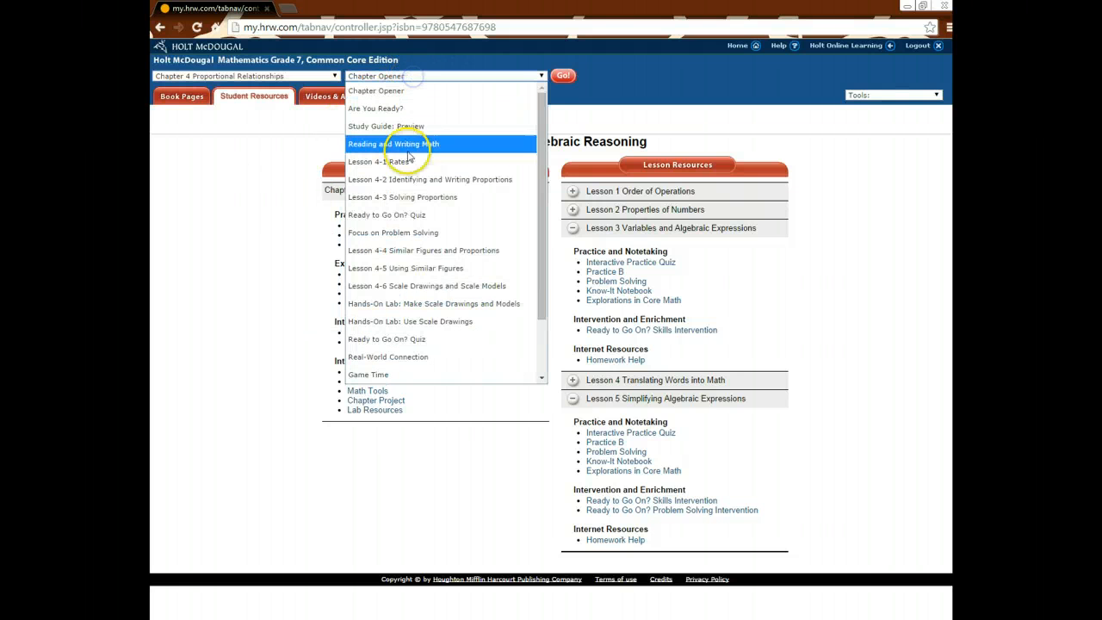
mouse_move(435, 197)
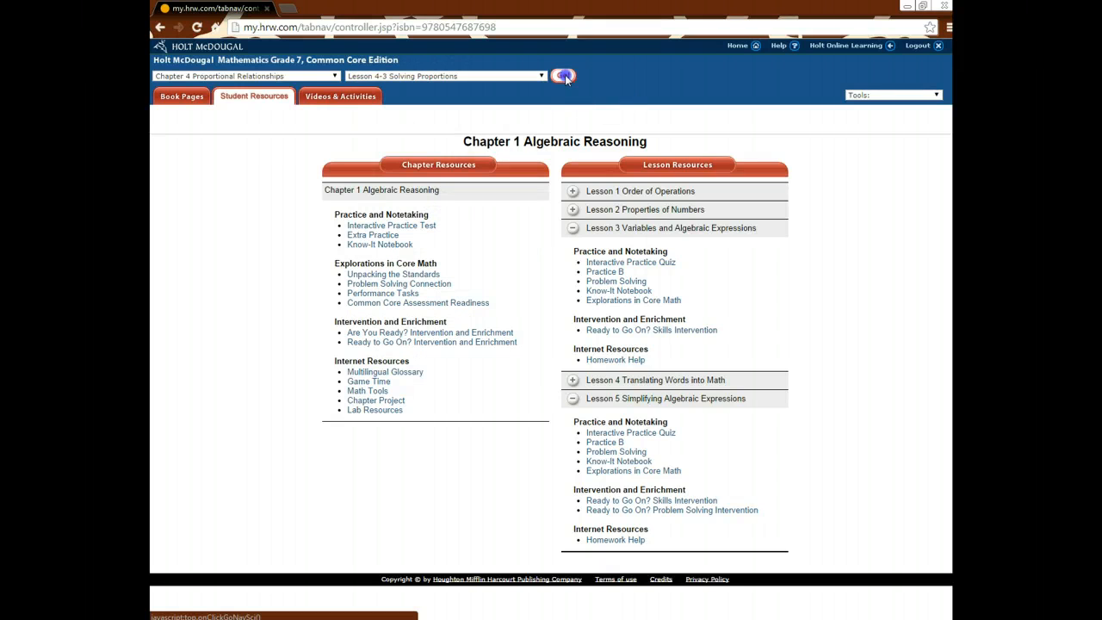
left_click(563, 76)
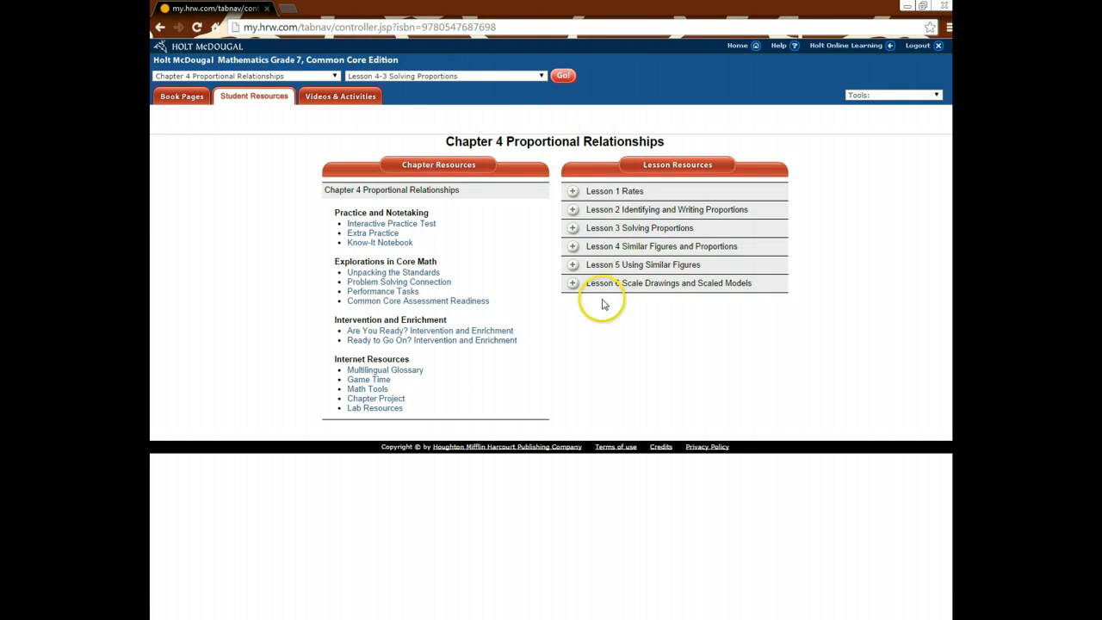
Briefly expand Lesson 4's materials, then collapse them again
left_click(572, 246)
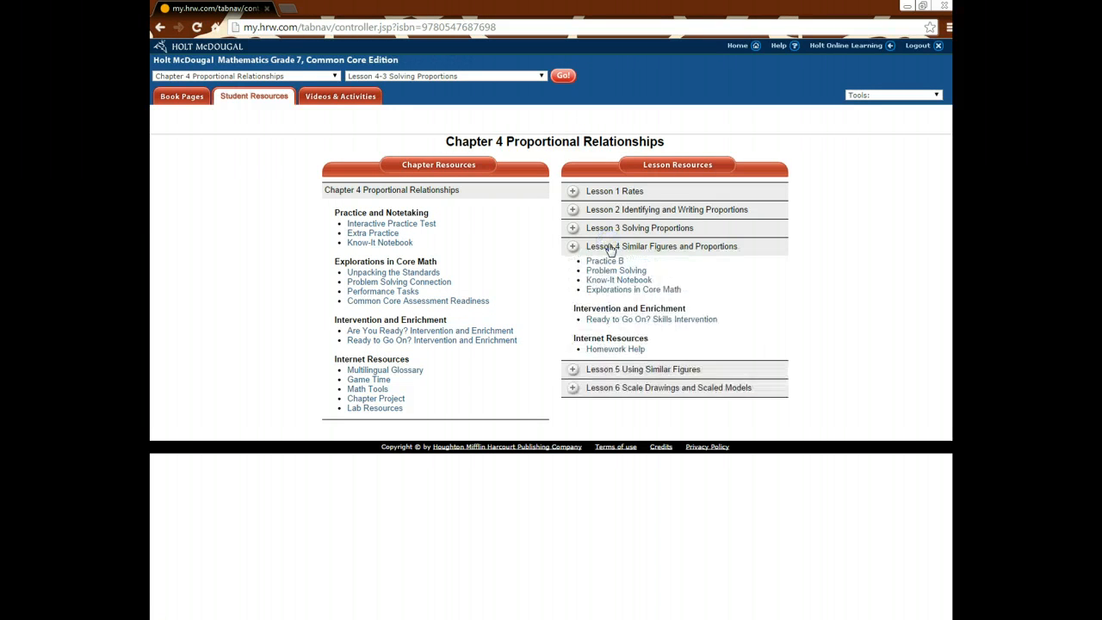
left_click(573, 246)
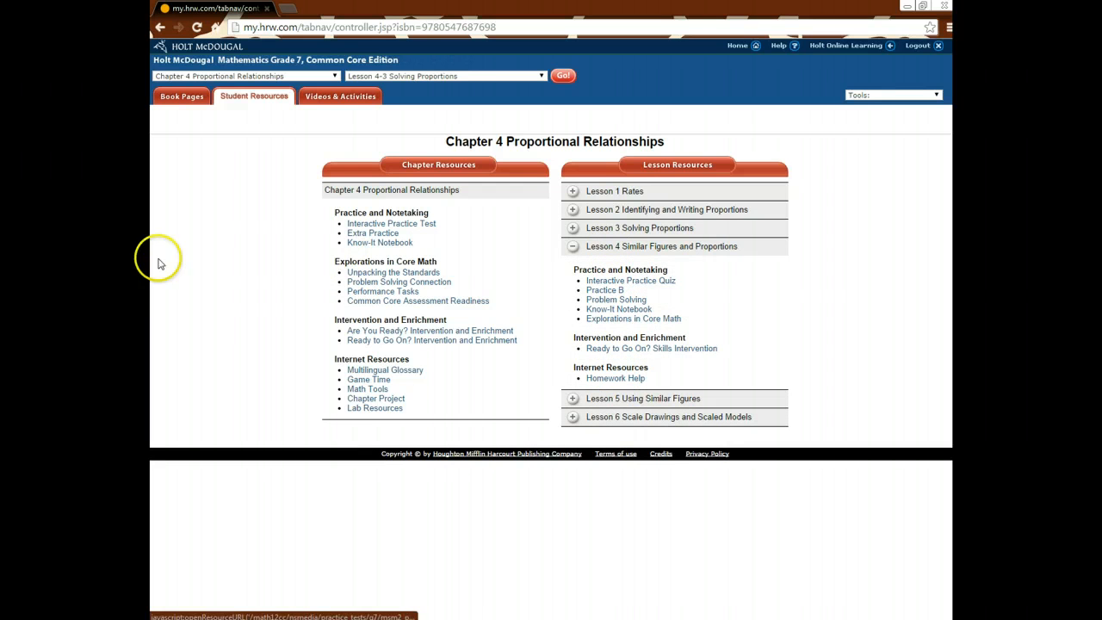
mouse_move(736, 177)
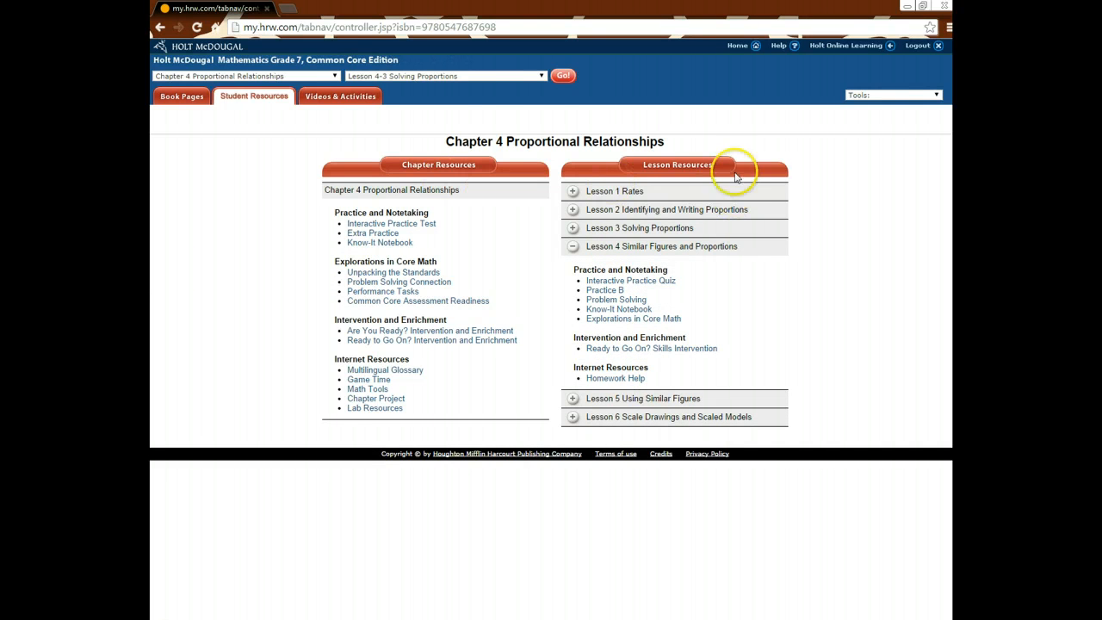
mouse_move(652, 249)
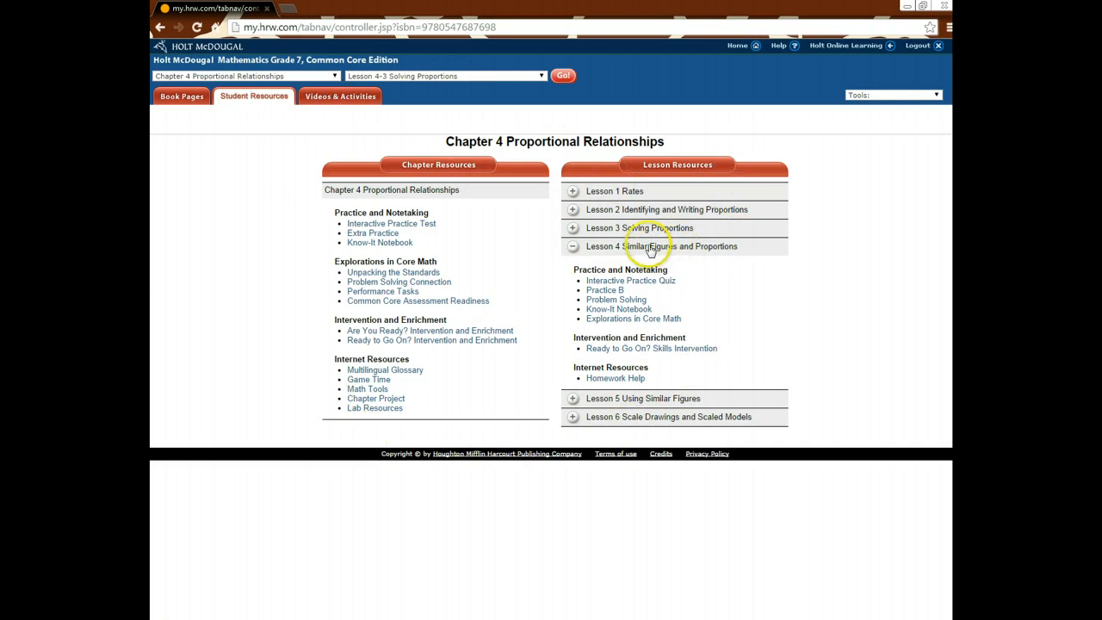
left_click(573, 247)
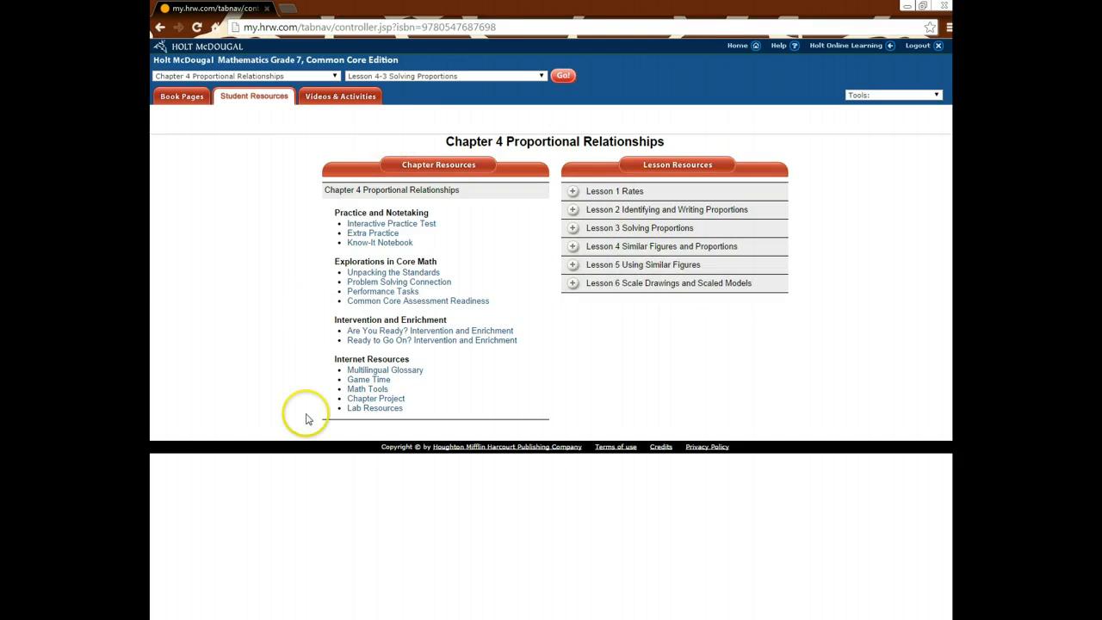